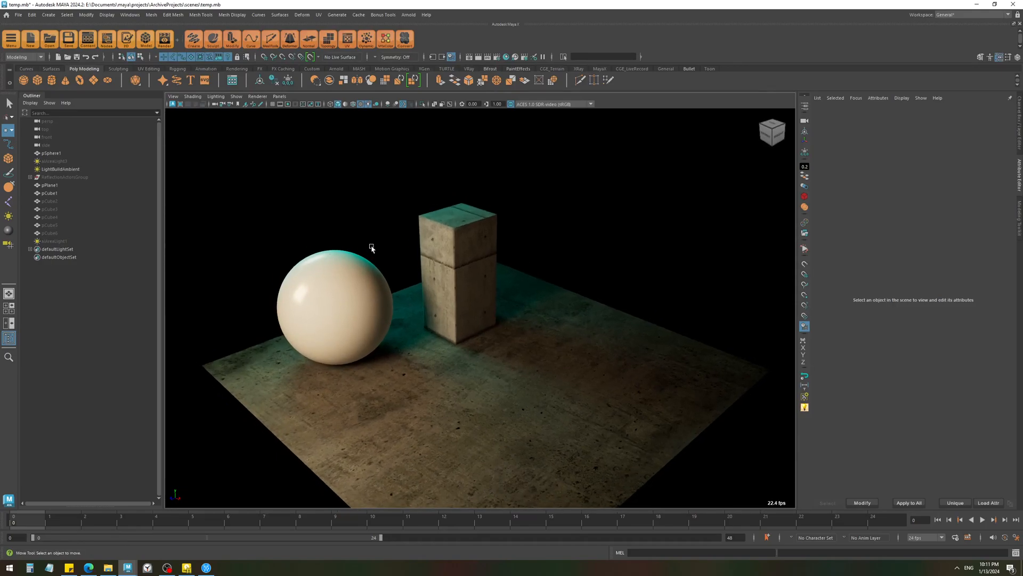
Bring up the Build Lights baking window and select the floor plane pPlane1
{"action": "left_click", "coordinate": [458, 262]}
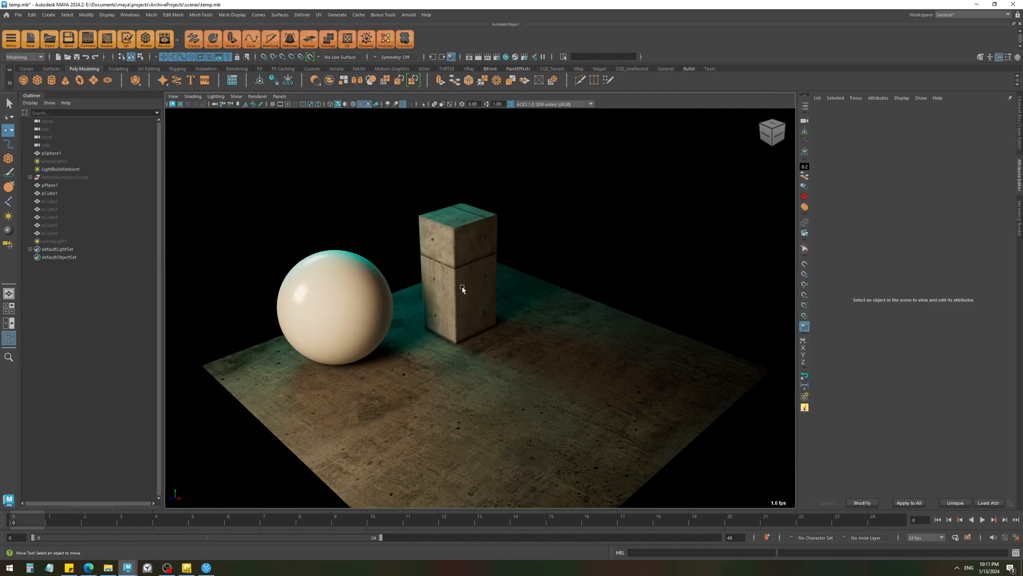
{"action": "left_click", "coordinate": [983, 519]}
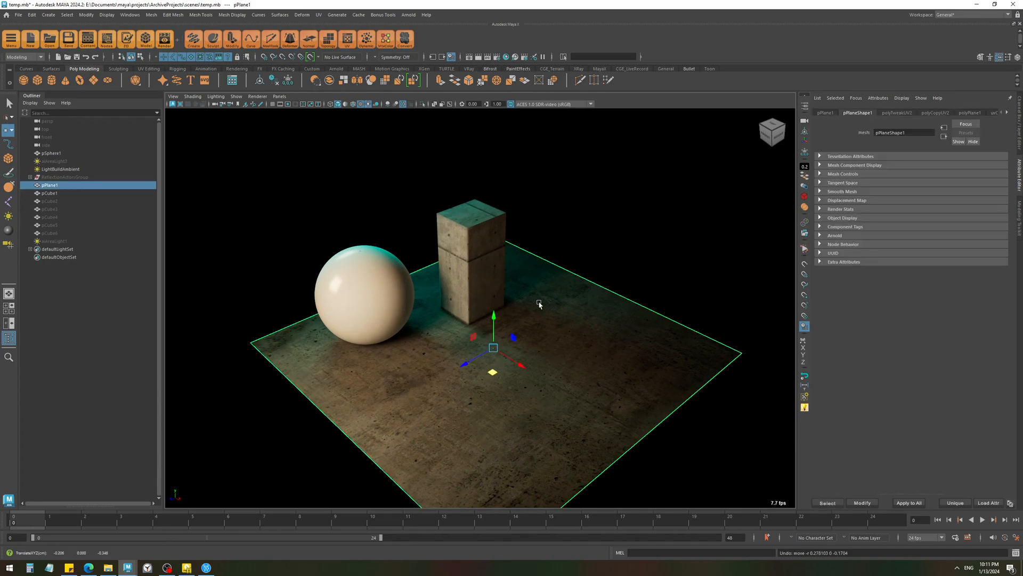
{"action": "mouse_move", "coordinate": [391, 267]}
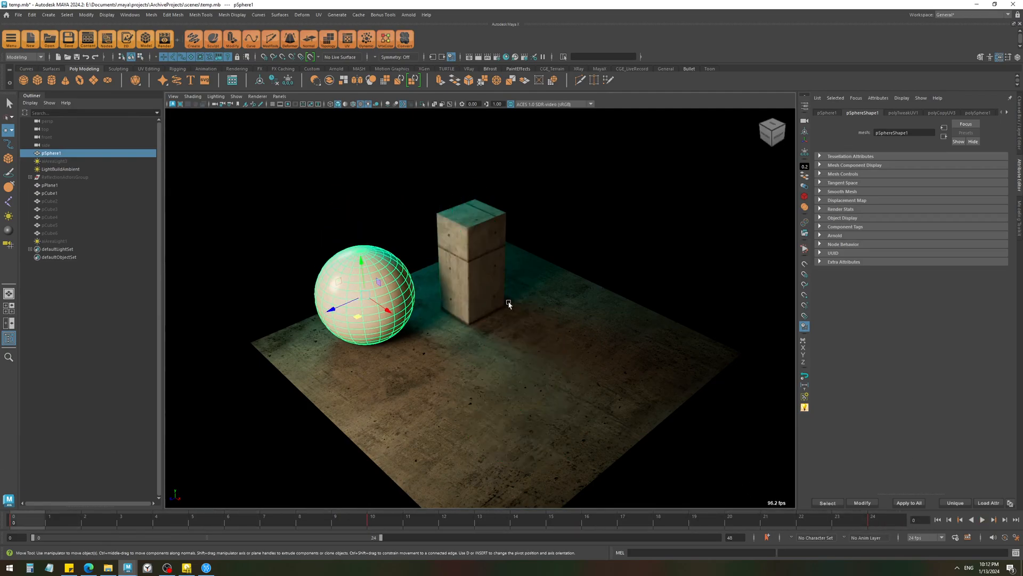
{"action": "mouse_move", "coordinate": [421, 243]}
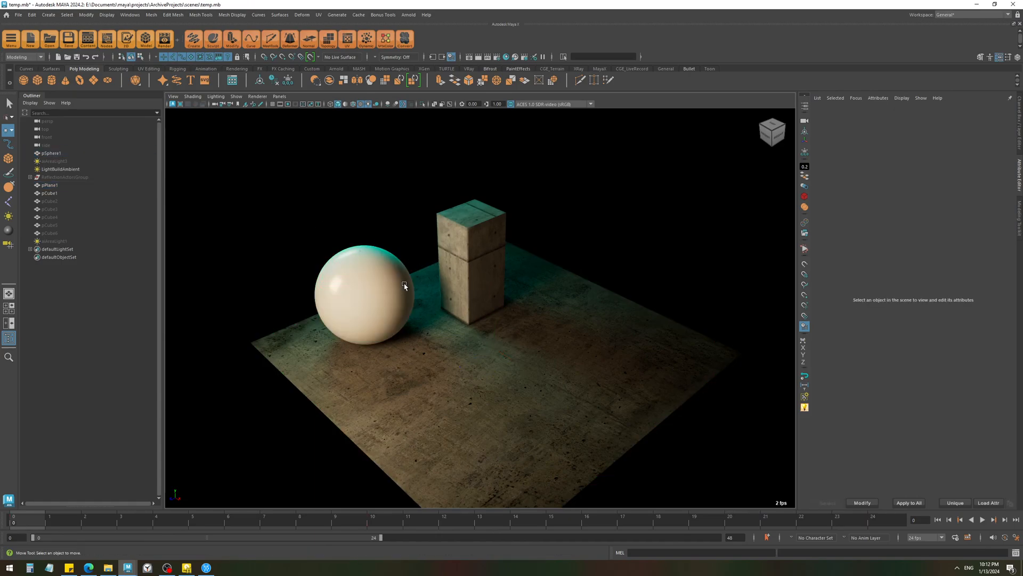
{"action": "left_click", "coordinate": [362, 290]}
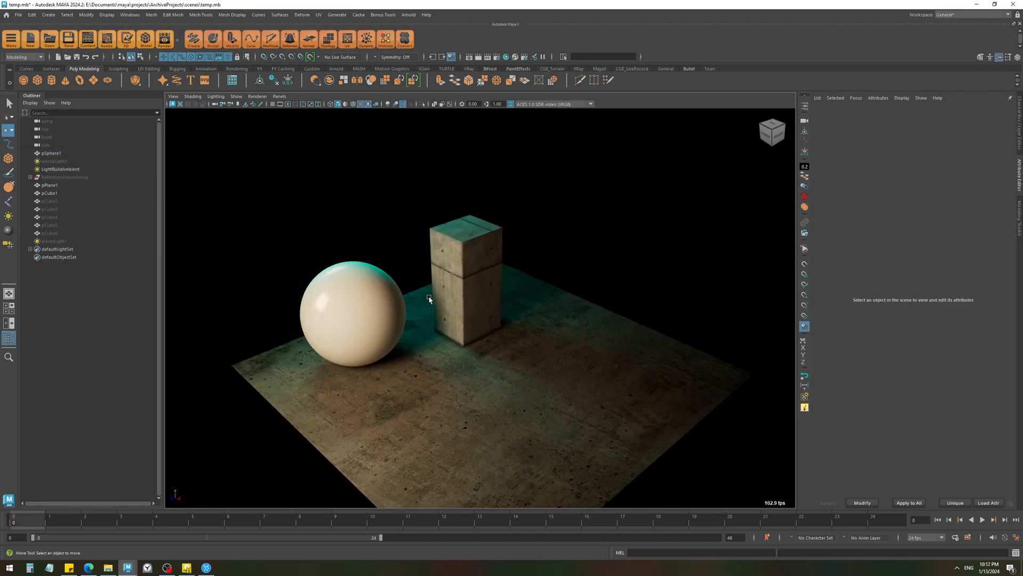
{"action": "mouse_move", "coordinate": [440, 258]}
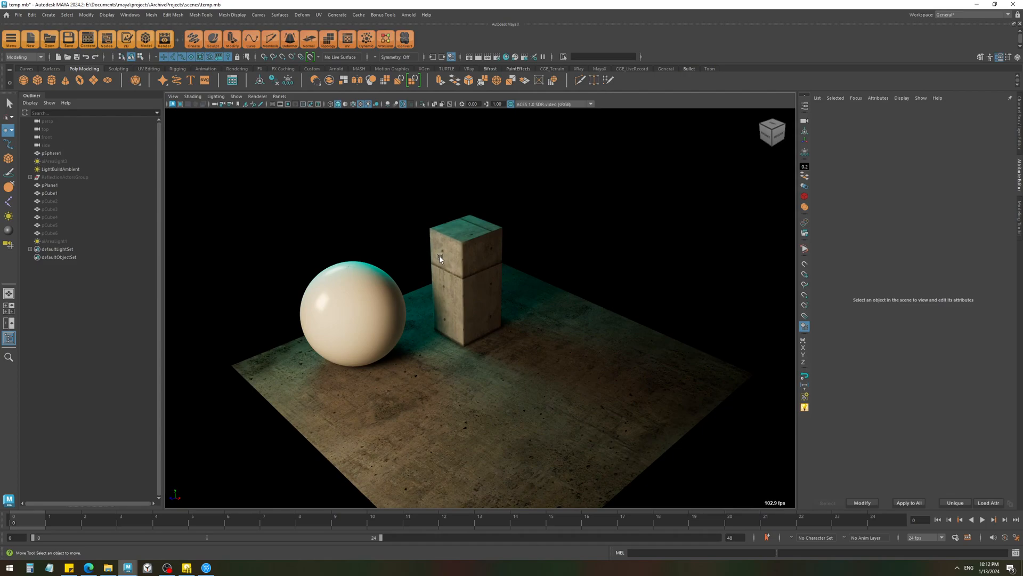
{"action": "mouse_move", "coordinate": [404, 277]}
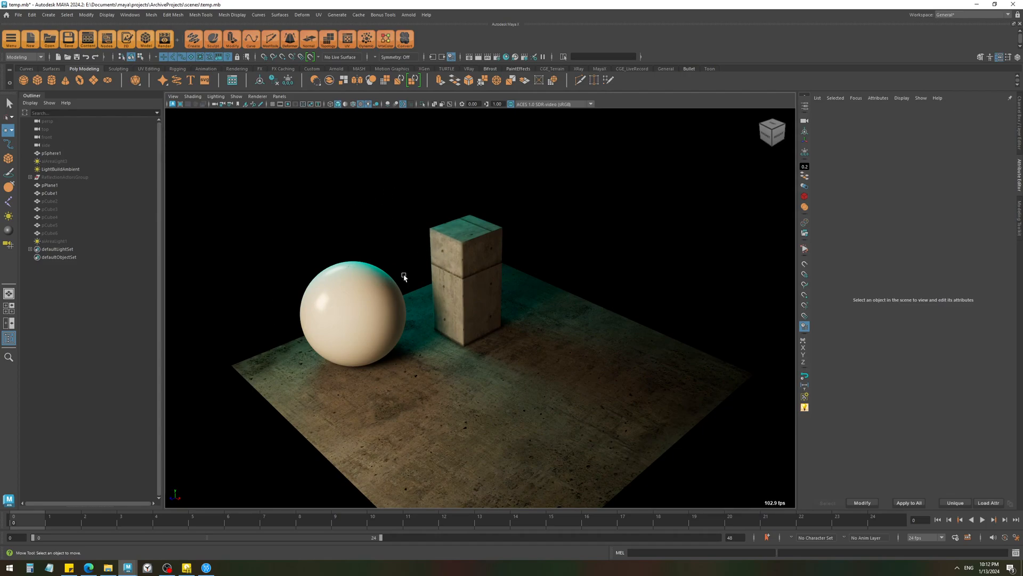
{"action": "mouse_move", "coordinate": [457, 236]}
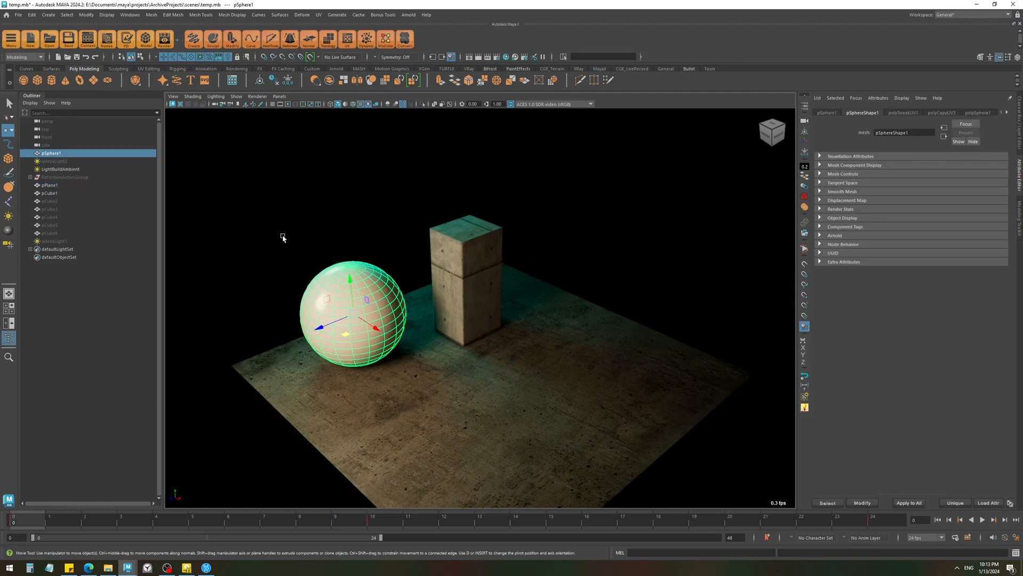
{"action": "left_click_drag", "start_coordinate": [350, 316], "coordinate": [361, 257]}
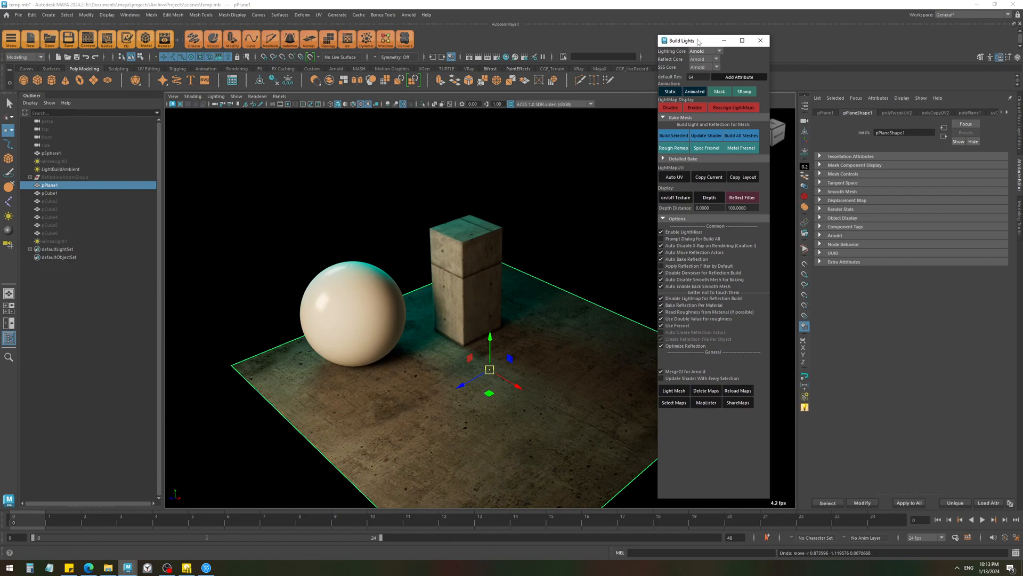
{"action": "mouse_move", "coordinate": [640, 280]}
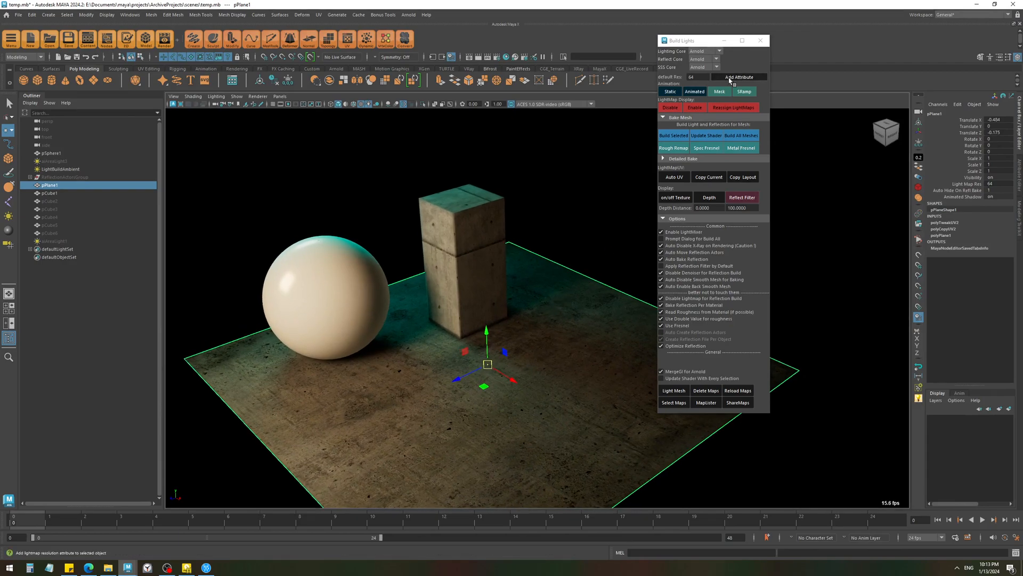
{"action": "mouse_move", "coordinate": [573, 308]}
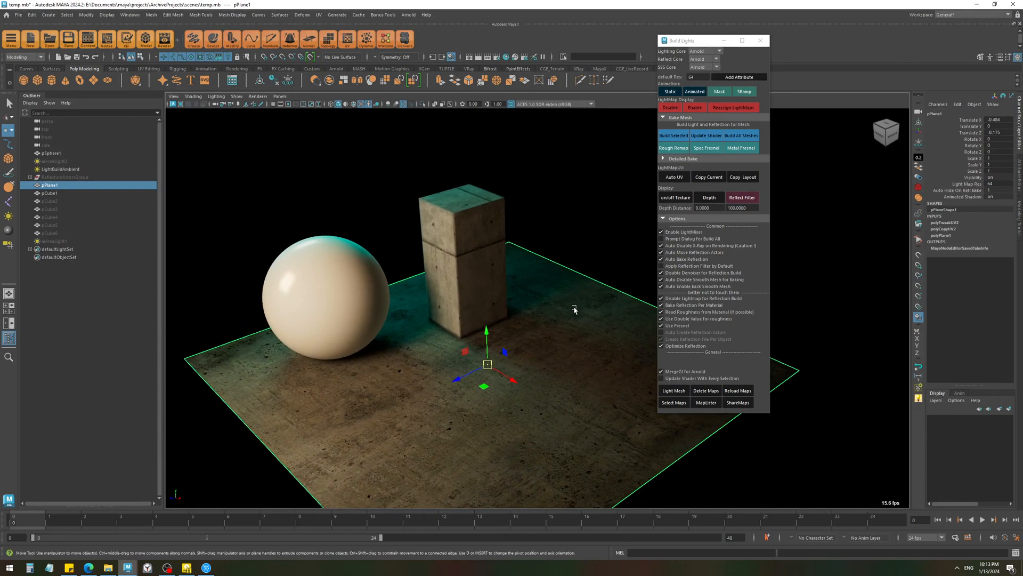
Add Animated Reflection and Animated SSS attributes to the floor plane
{"action": "left_click", "coordinate": [736, 76]}
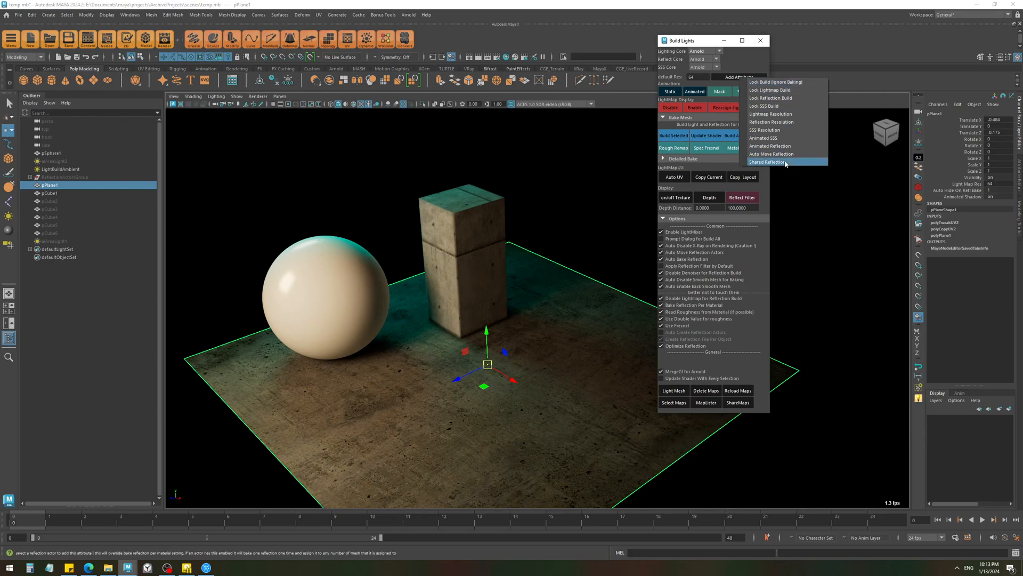
{"action": "mouse_move", "coordinate": [770, 146]}
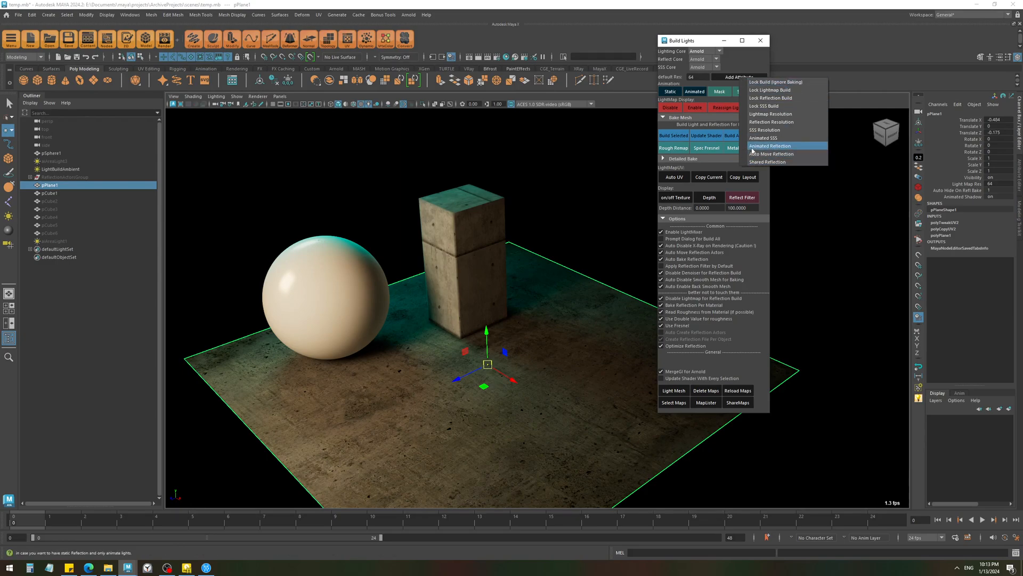
{"action": "left_click", "coordinate": [770, 146]}
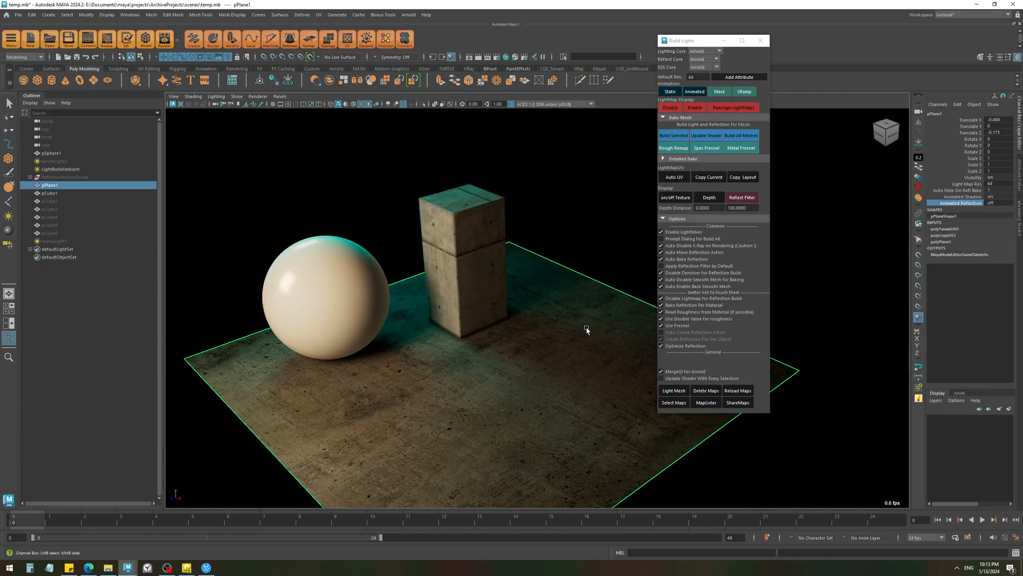
{"action": "mouse_move", "coordinate": [486, 238]}
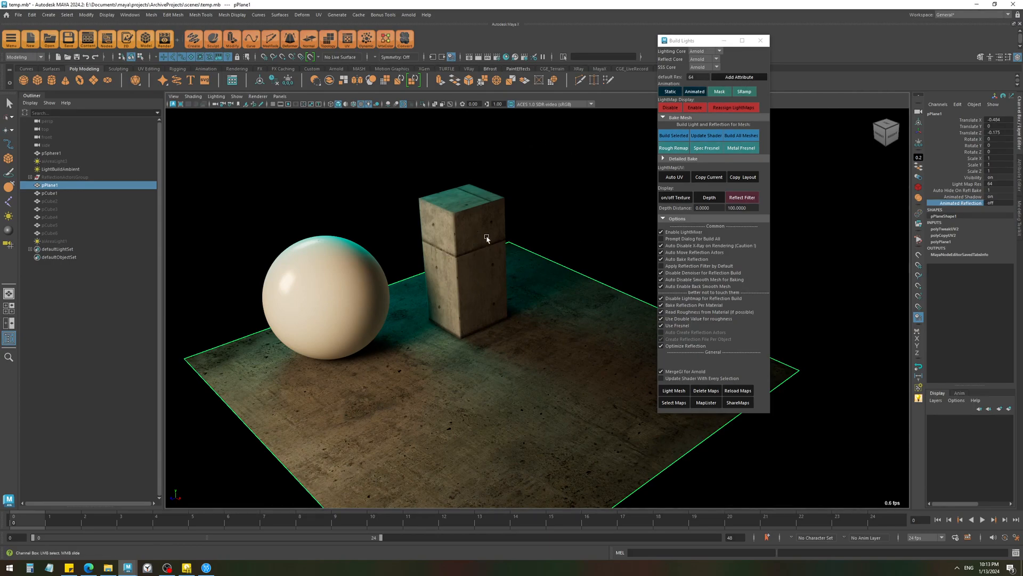
{"action": "mouse_move", "coordinate": [511, 253]}
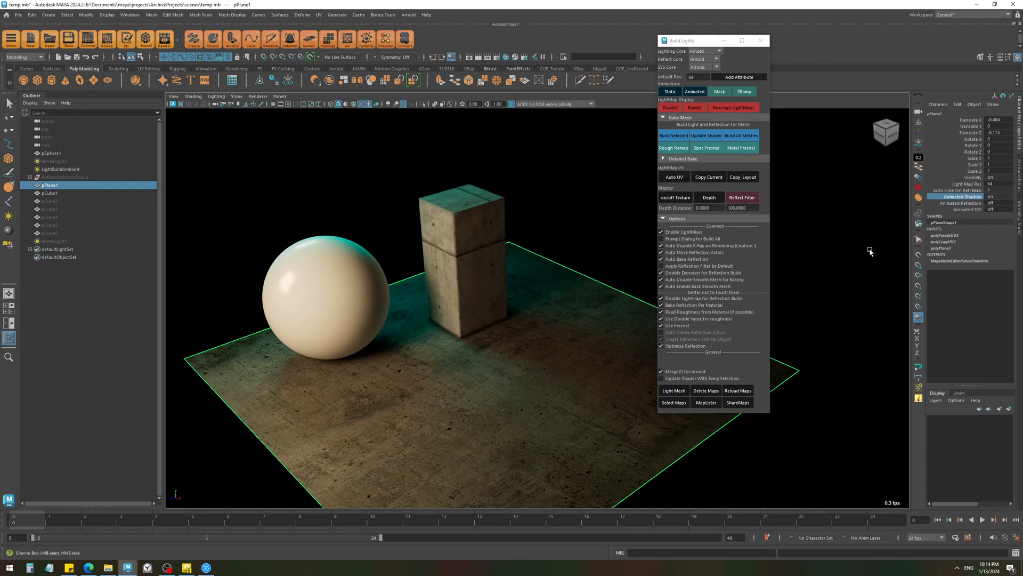
{"action": "left_click", "coordinate": [988, 196]}
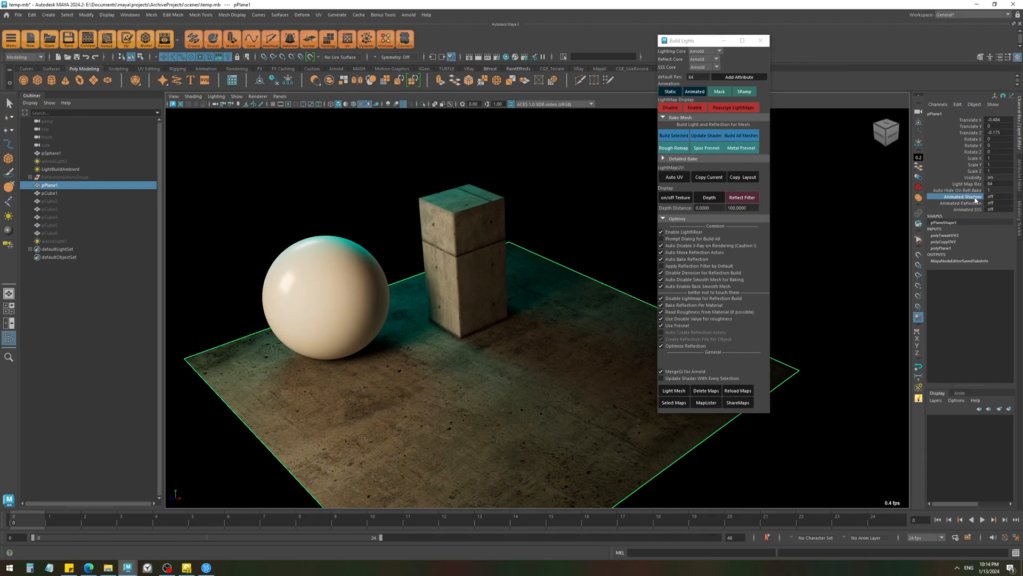
{"action": "left_click", "coordinate": [959, 208]}
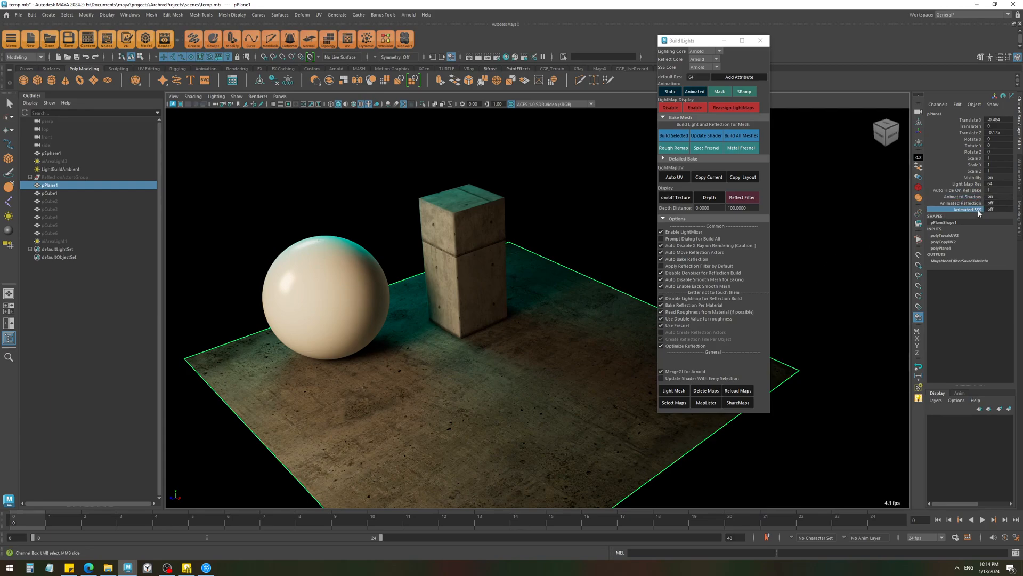
{"action": "left_click", "coordinate": [959, 202]}
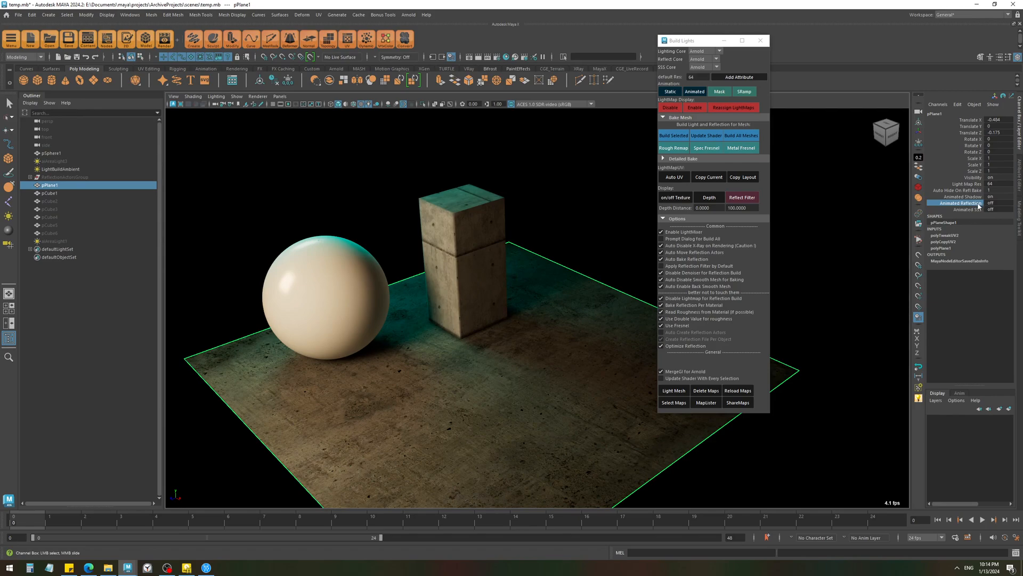
Select aiAreaLight2 and view frame 18 where its colour turns the scene magenta
{"action": "left_click", "coordinate": [956, 196]}
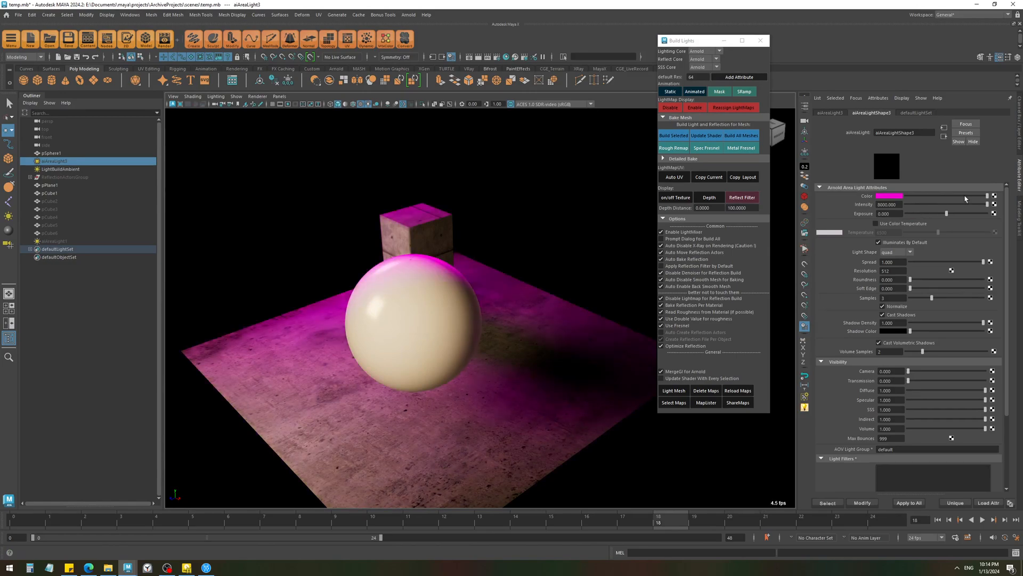
{"action": "left_click", "coordinate": [887, 196]}
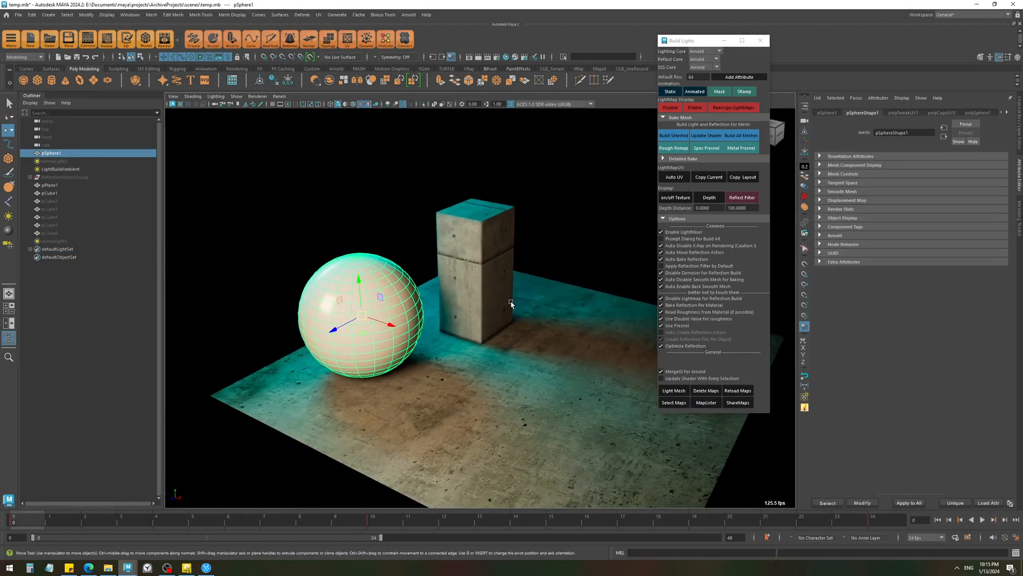
Lower then restore Base Metalness on aiStandardSurface2, keeping the sphere dark glossy metal, and deselect
{"action": "left_click_drag", "start_coordinate": [511, 303], "coordinate": [405, 257]}
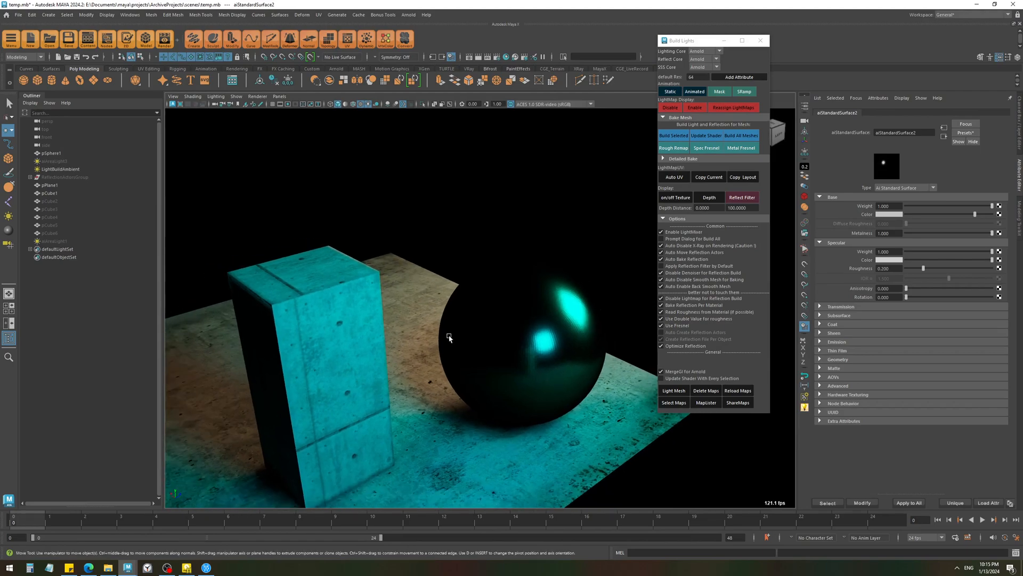
{"action": "left_click_drag", "start_coordinate": [449, 337], "coordinate": [501, 302]}
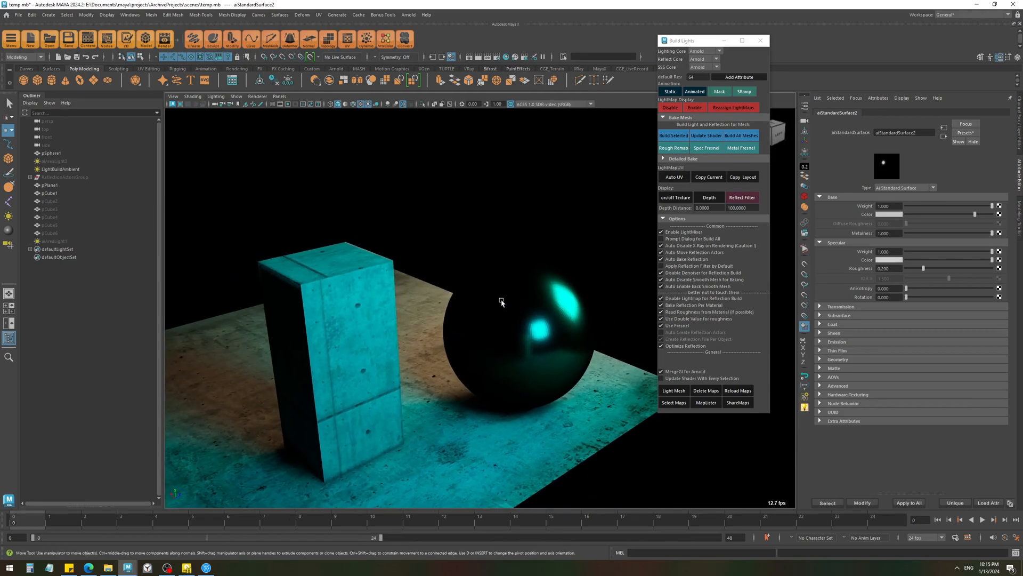
{"action": "mouse_move", "coordinate": [964, 243]}
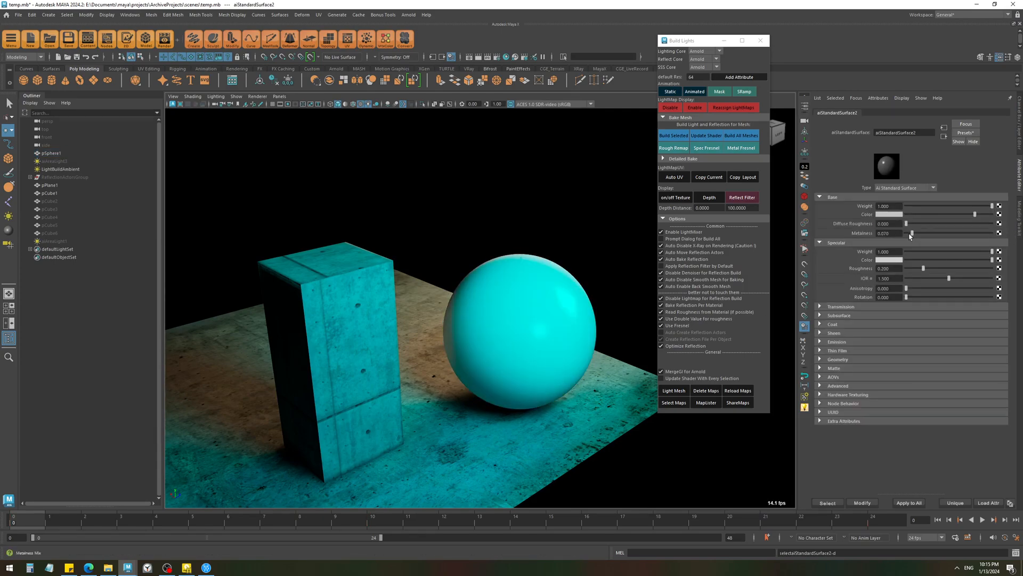
{"action": "left_click_drag", "start_coordinate": [912, 233], "coordinate": [999, 233]}
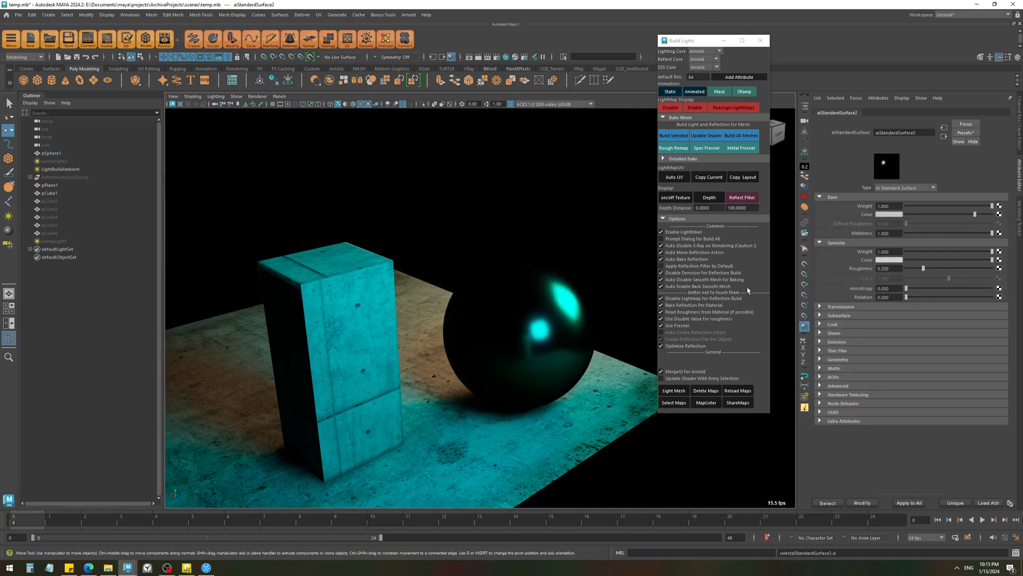
{"action": "left_click", "coordinate": [525, 327]}
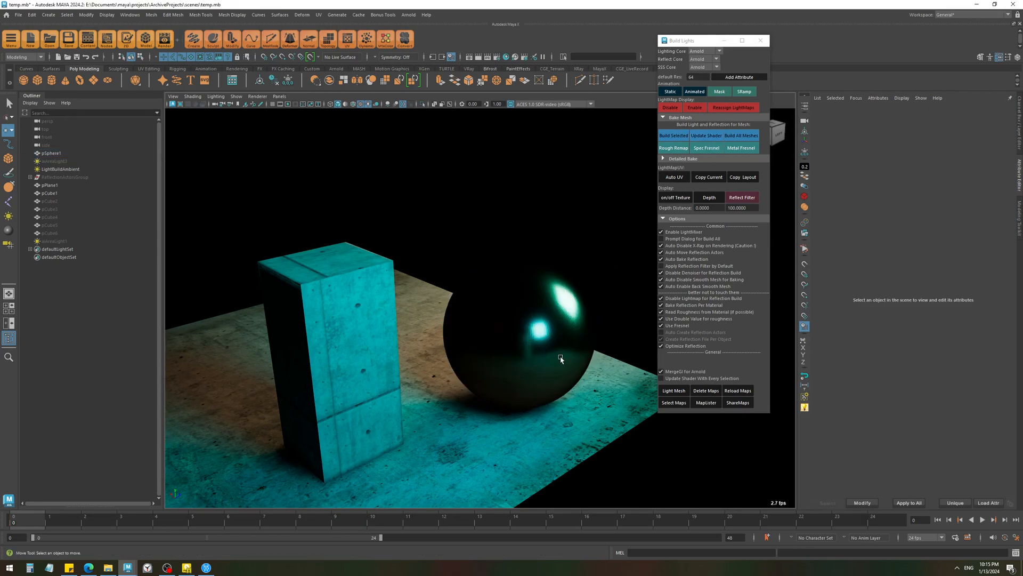
{"action": "mouse_move", "coordinate": [559, 346]}
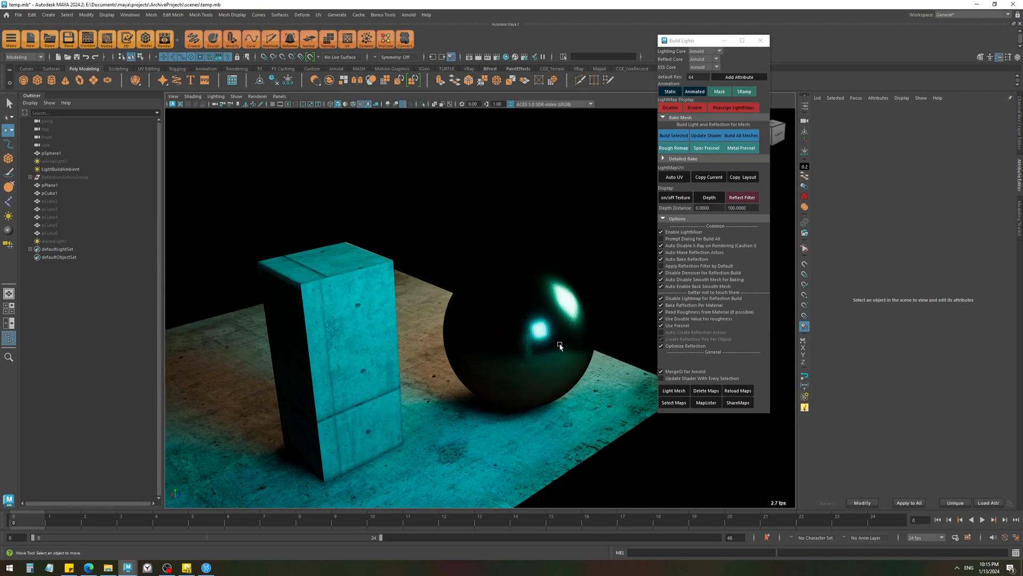
{"action": "mouse_move", "coordinate": [551, 319]}
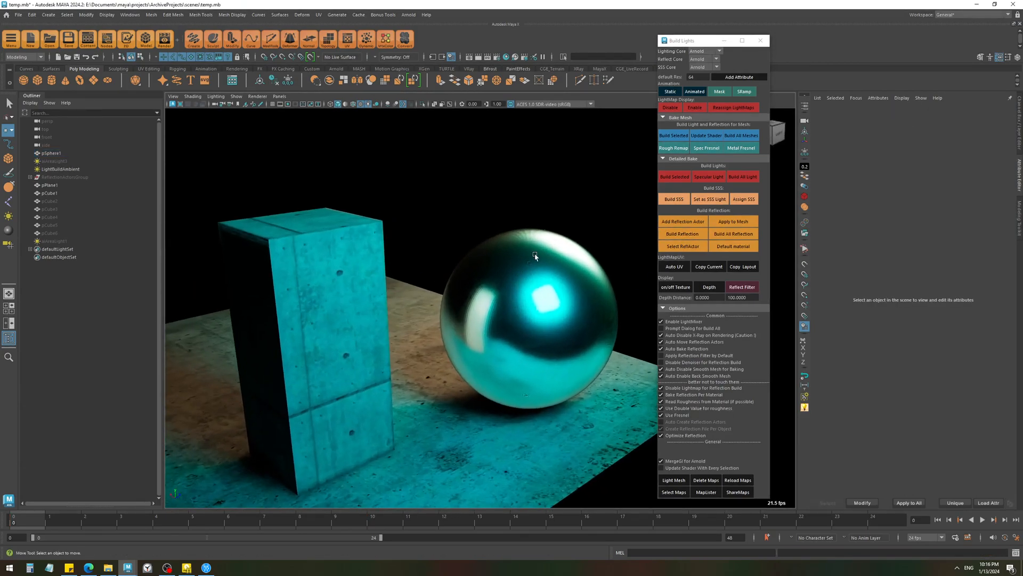
Dolly the viewport in on the freshly baked chrome sphere
{"action": "left_click_drag", "start_coordinate": [534, 255], "coordinate": [532, 310]}
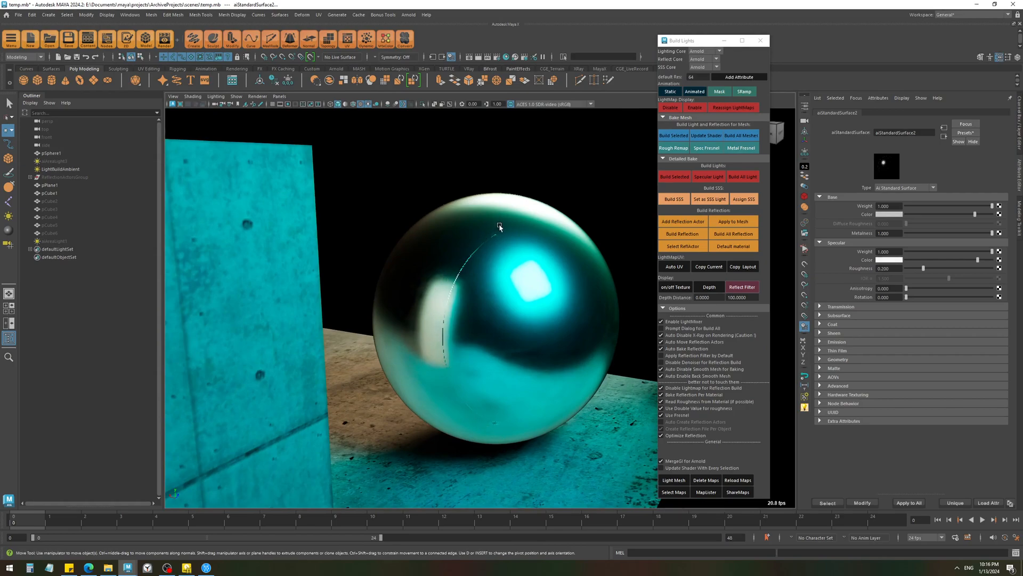
{"action": "mouse_move", "coordinate": [488, 234]}
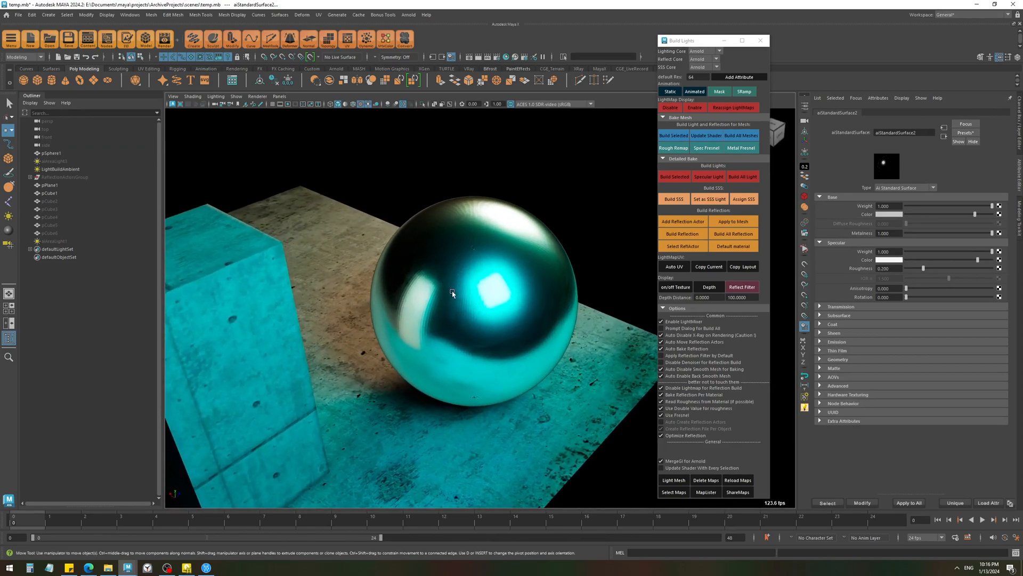
Give the sphere a Reflection Resolution attribute and rebuild its reflection
{"action": "left_click", "coordinate": [470, 294]}
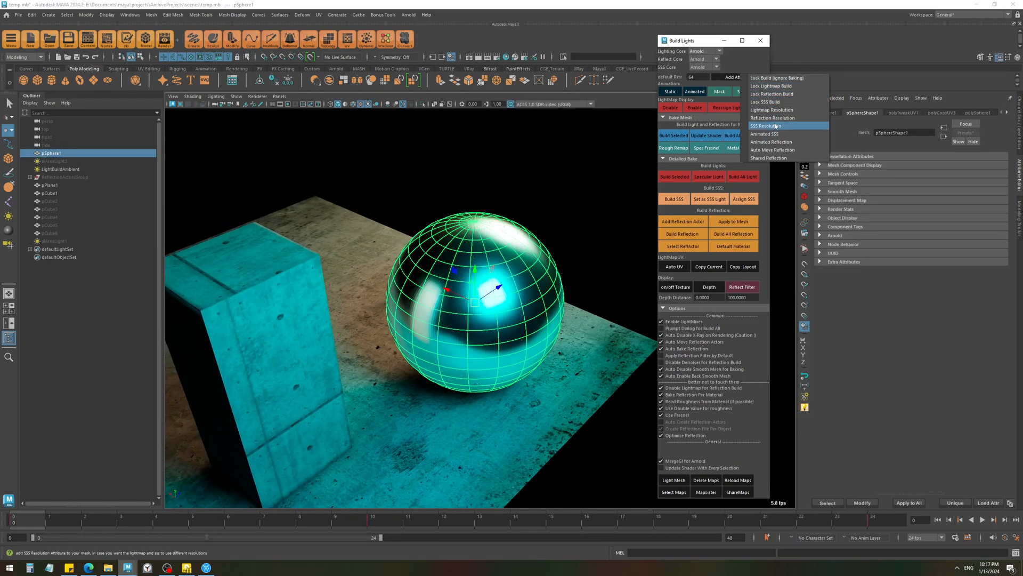
{"action": "mouse_move", "coordinate": [776, 142]}
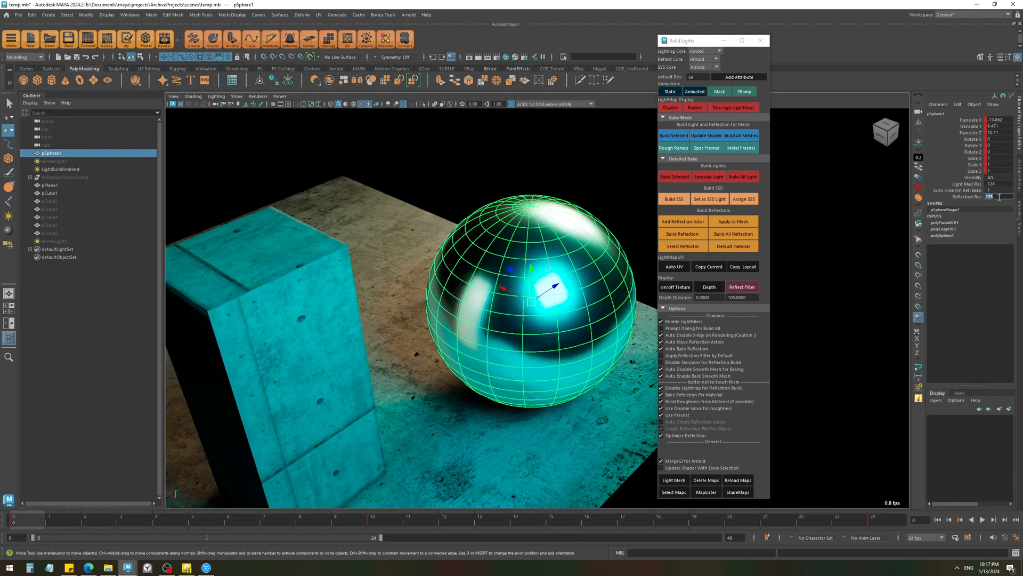
{"action": "left_click", "coordinate": [681, 234]}
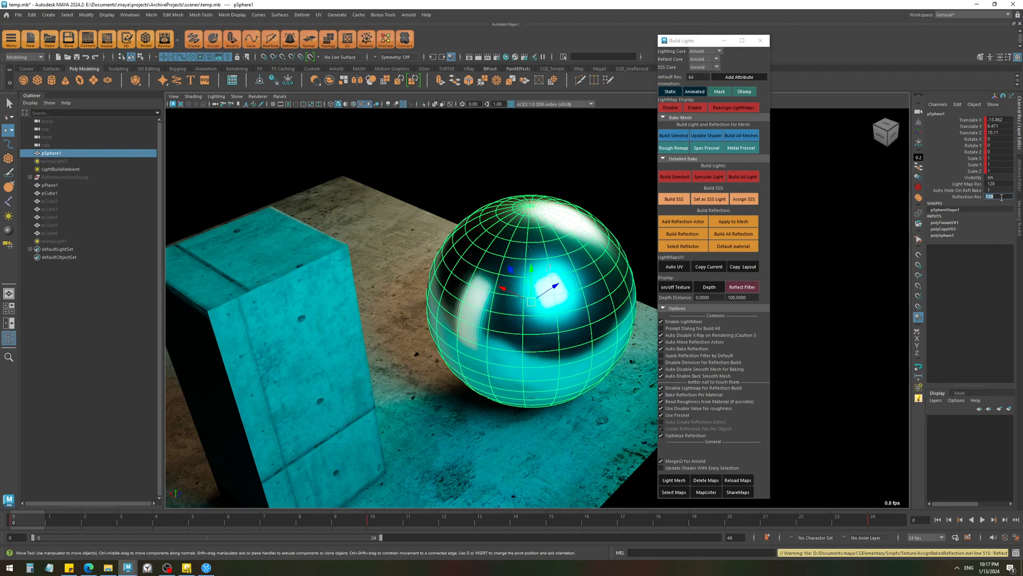
{"action": "left_click", "coordinate": [681, 233]}
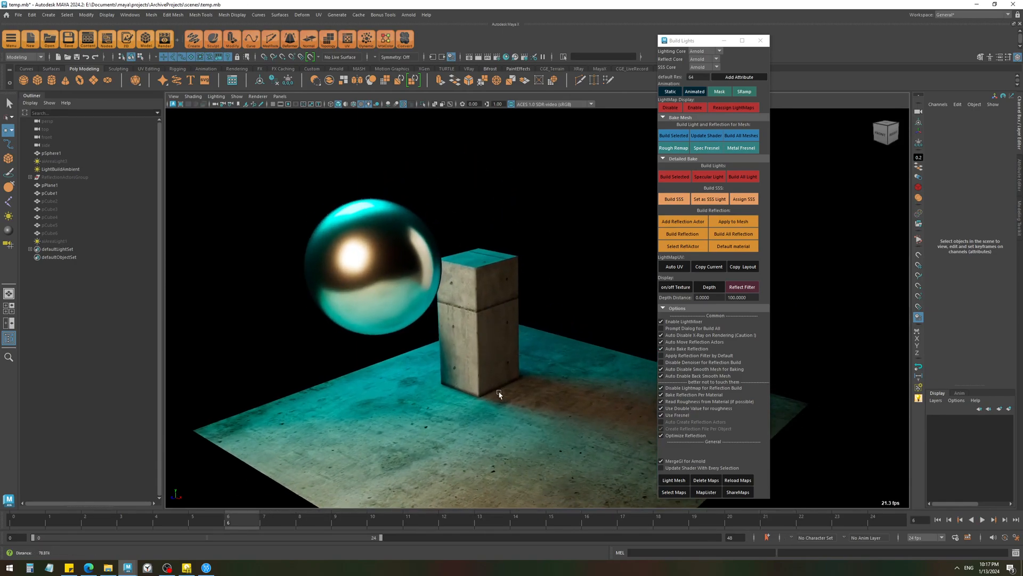
Add an Animated Reflection attribute to the floating sphere and set it in the Channel Box
{"action": "left_click", "coordinate": [362, 267]}
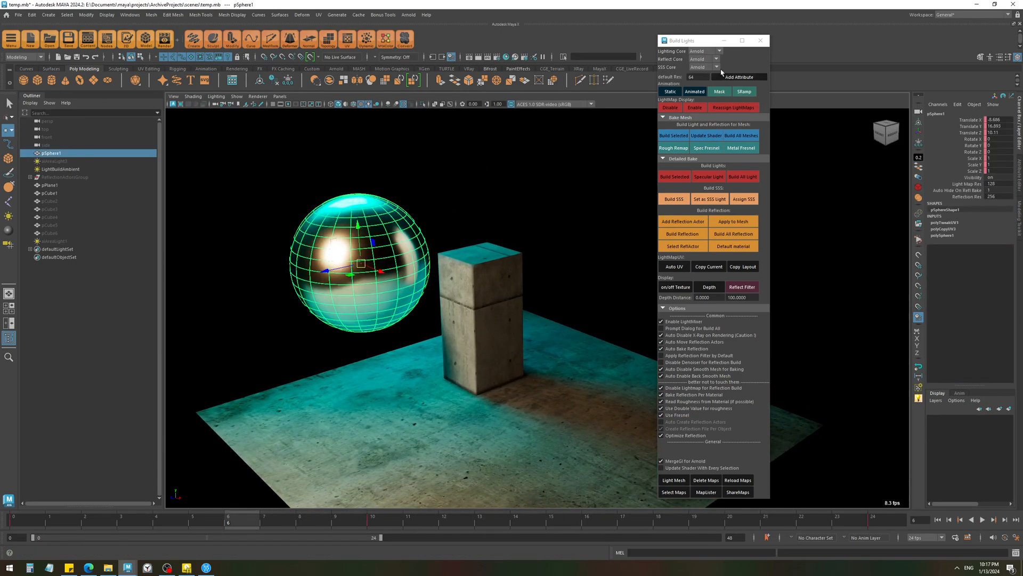
{"action": "left_click", "coordinate": [738, 77]}
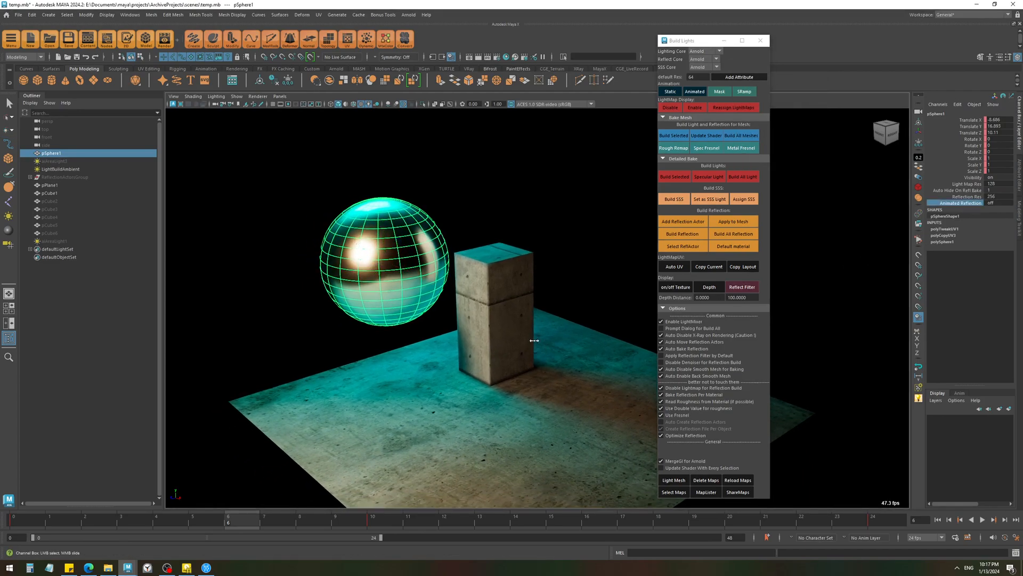
{"action": "left_click", "coordinate": [682, 233]}
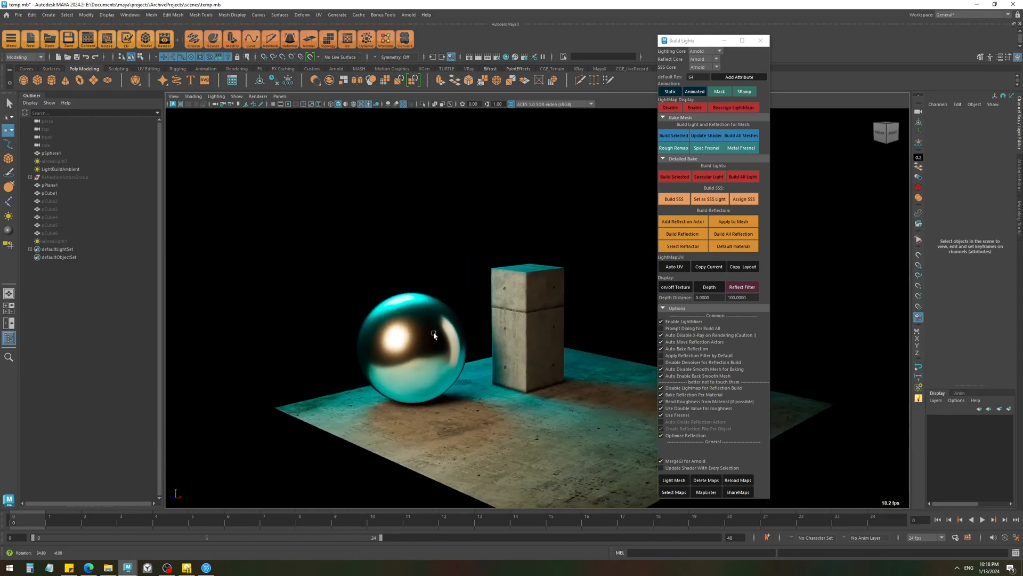
{"action": "left_click_drag", "start_coordinate": [433, 335], "coordinate": [372, 302]}
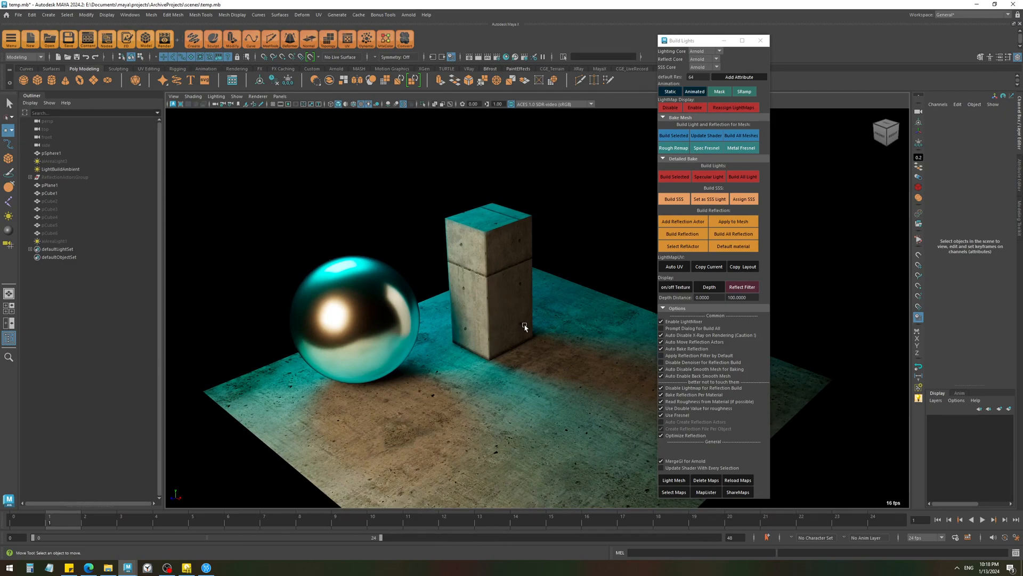
Add Auto Move Reflection to the sphere and check the pillar and sphere attributes
{"action": "left_click", "coordinate": [740, 77]}
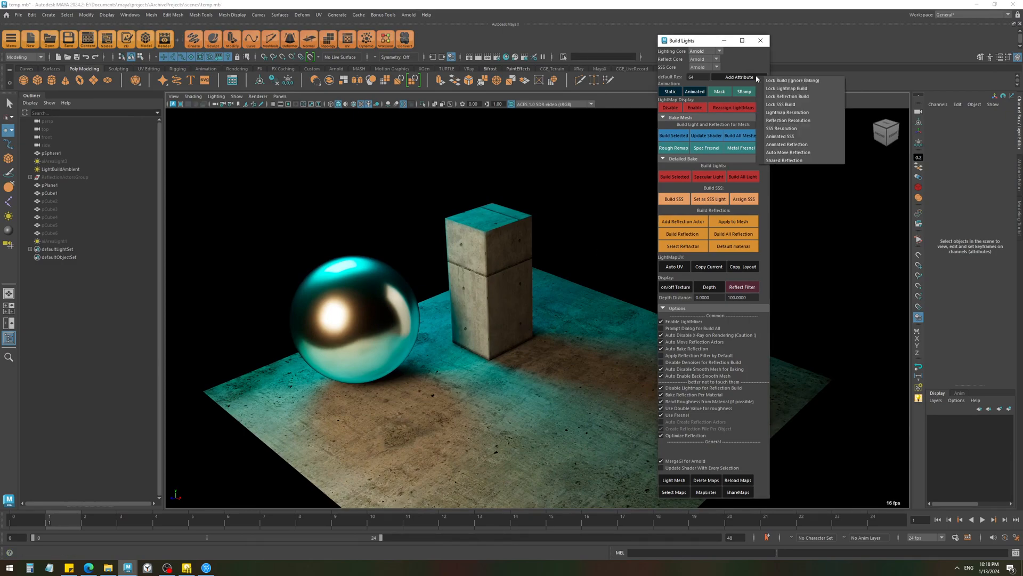
{"action": "mouse_move", "coordinate": [799, 152]}
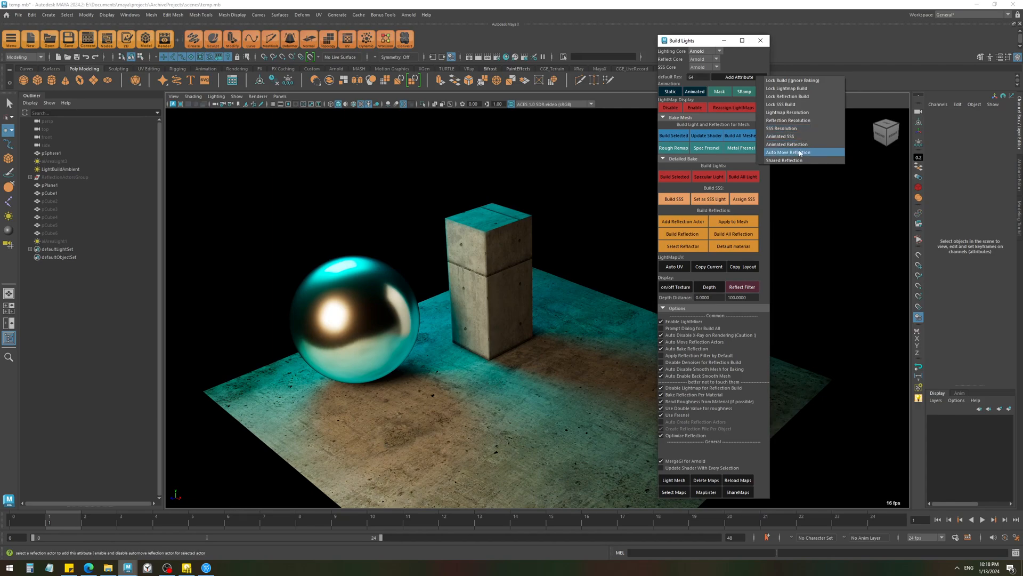
{"action": "left_click", "coordinate": [487, 280]}
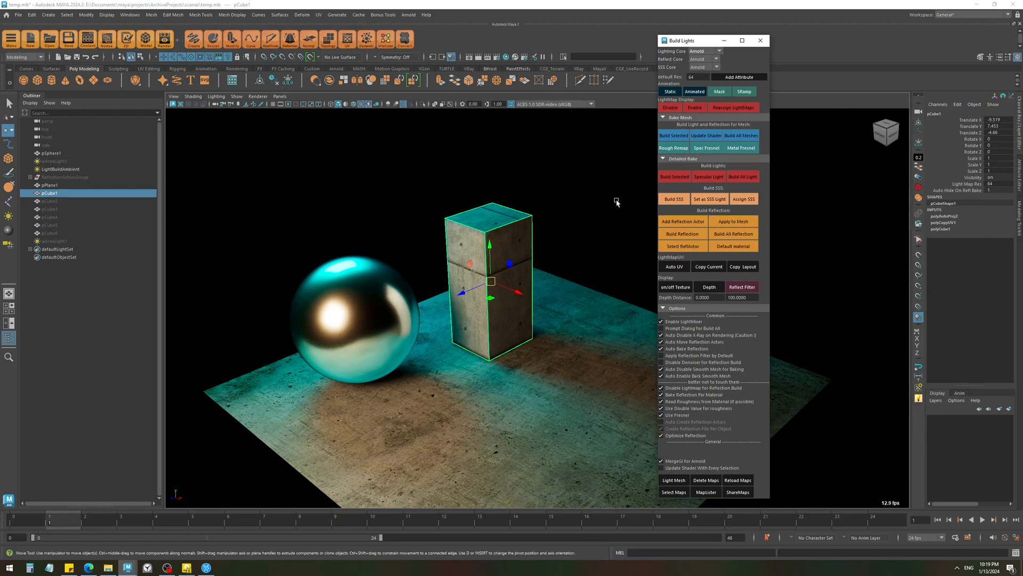
{"action": "left_click", "coordinate": [737, 77]}
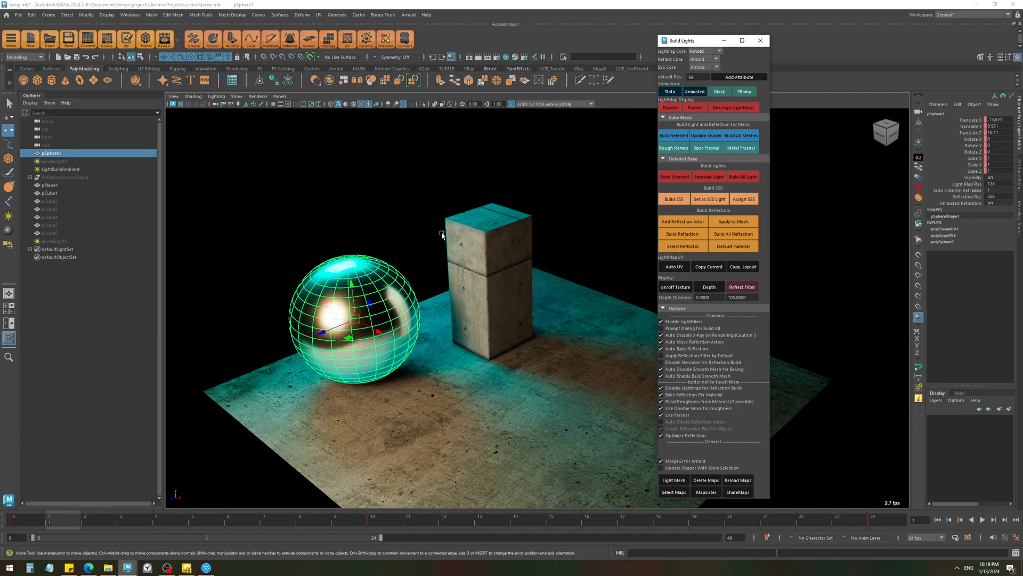
{"action": "mouse_move", "coordinate": [287, 305]}
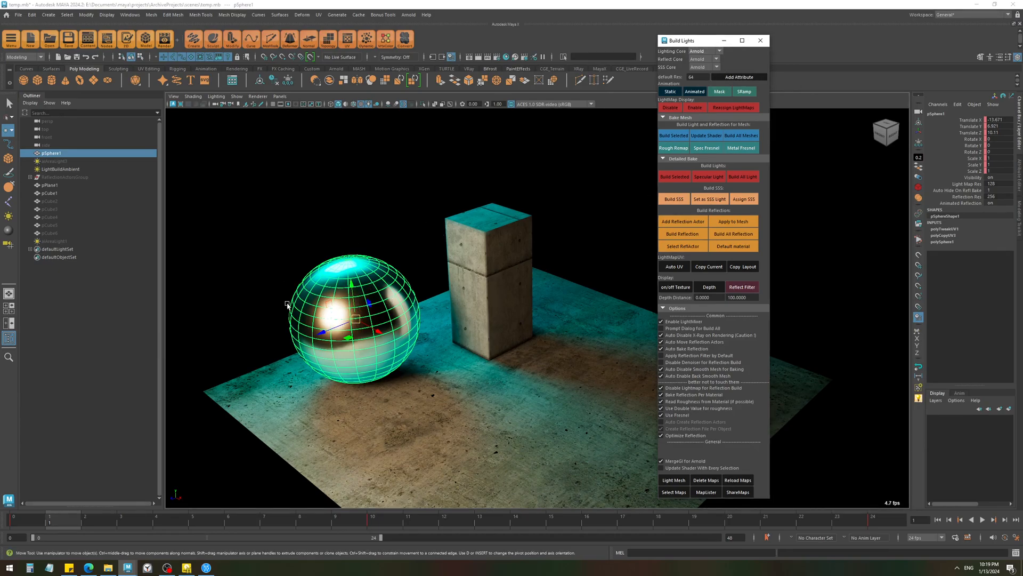
{"action": "left_click", "coordinate": [739, 77]}
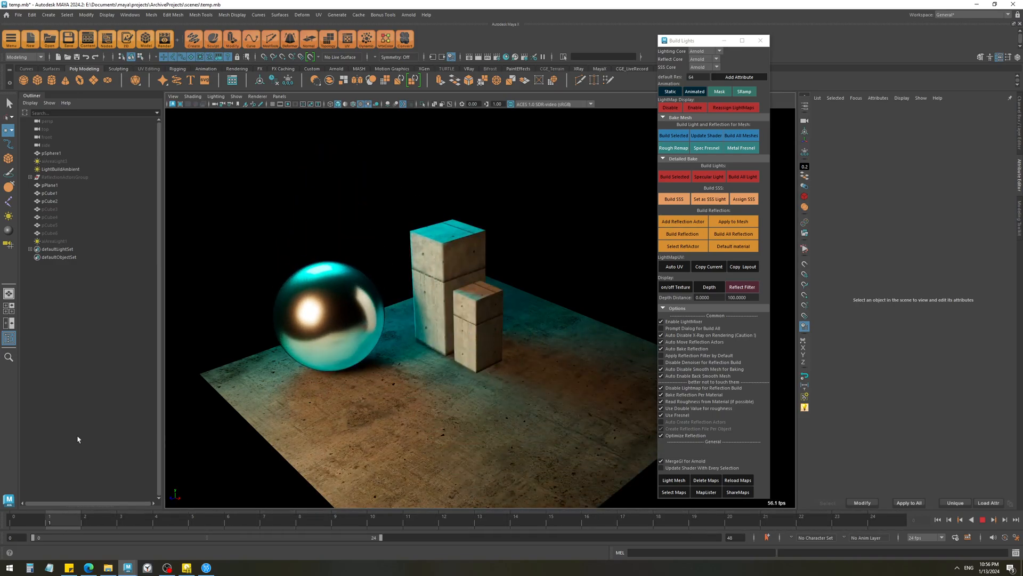
{"action": "left_click", "coordinate": [446, 248]}
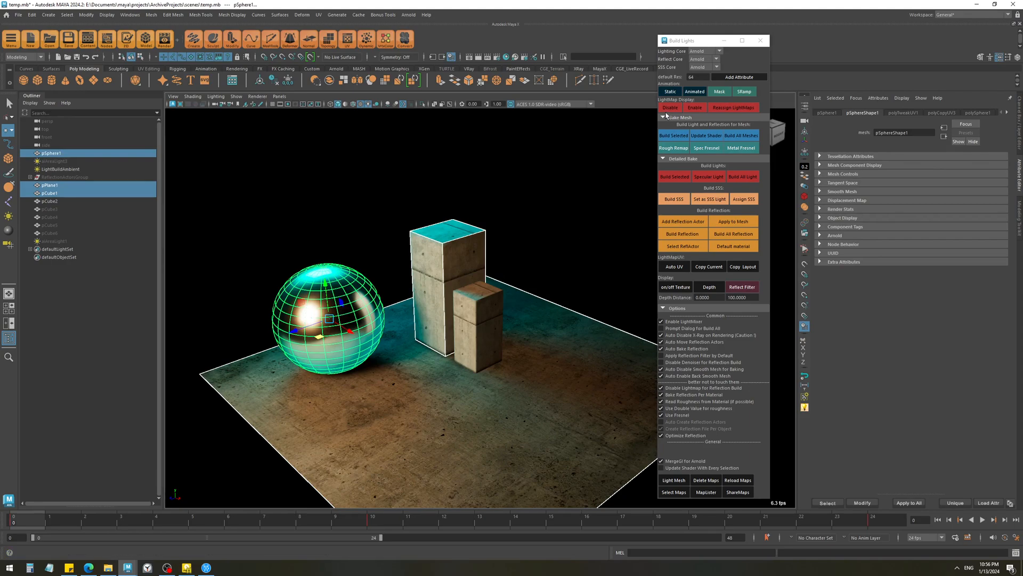
{"action": "left_click", "coordinate": [738, 76]}
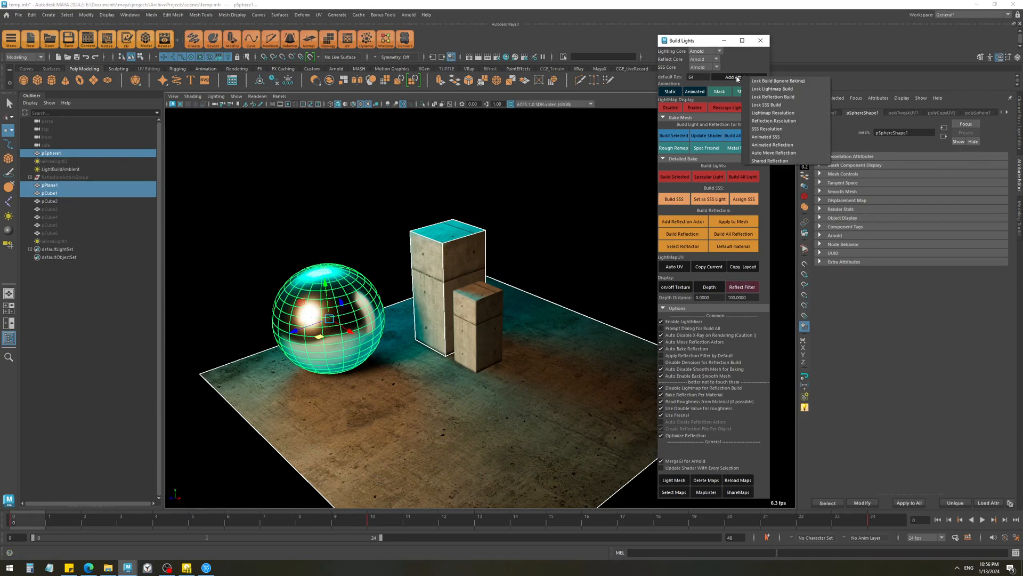
{"action": "mouse_move", "coordinate": [777, 80]}
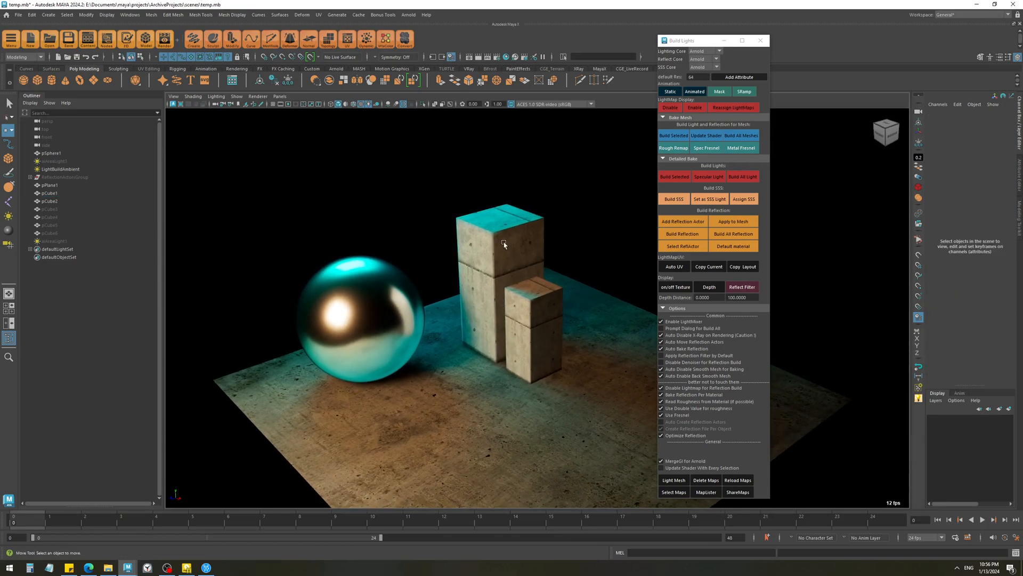
Inspect the tall concrete block, then load the junkShop_nodeform.mb scene
{"action": "left_click", "coordinate": [502, 245]}
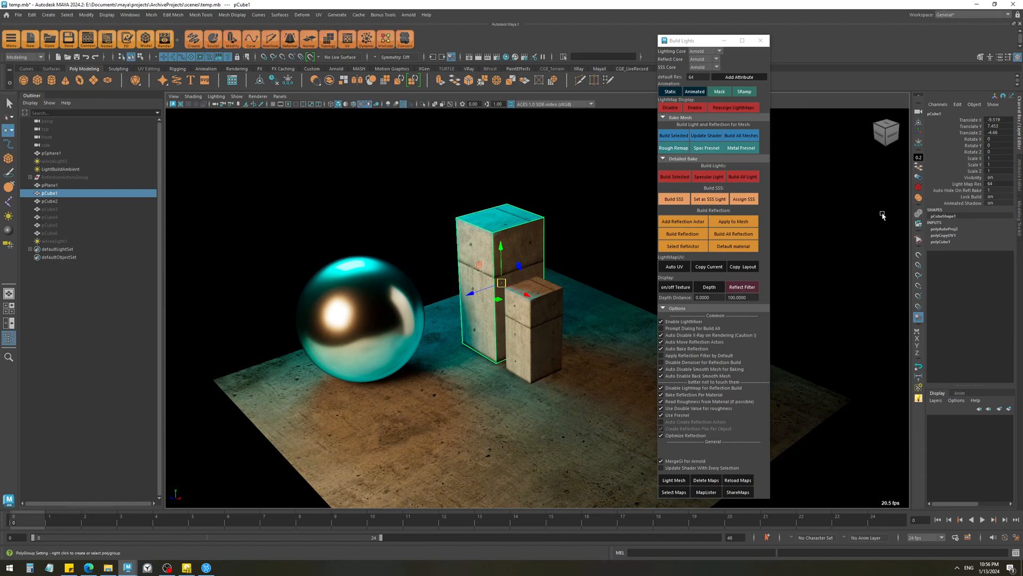
{"action": "mouse_move", "coordinate": [518, 199]}
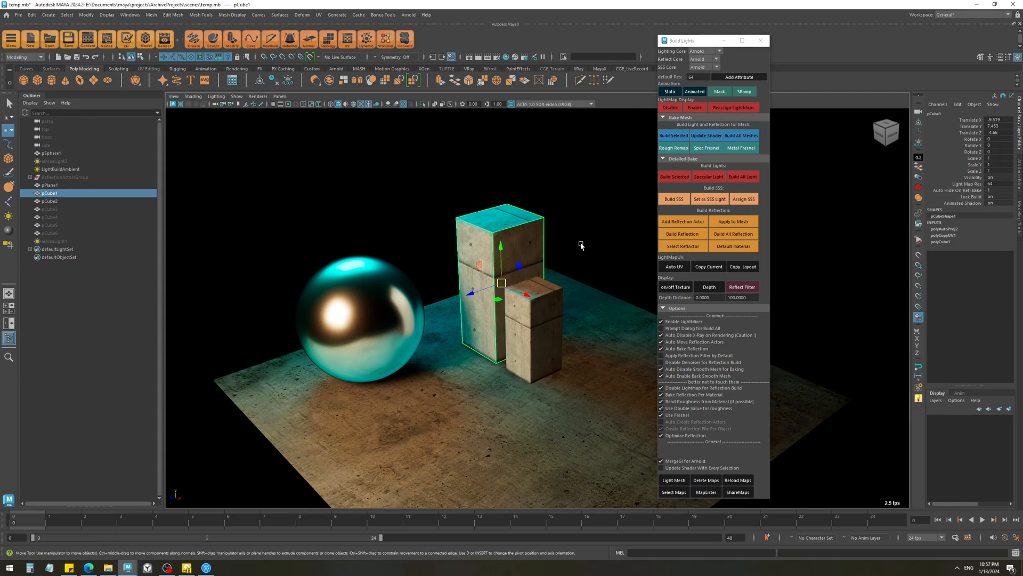
{"action": "left_click", "coordinate": [956, 202]}
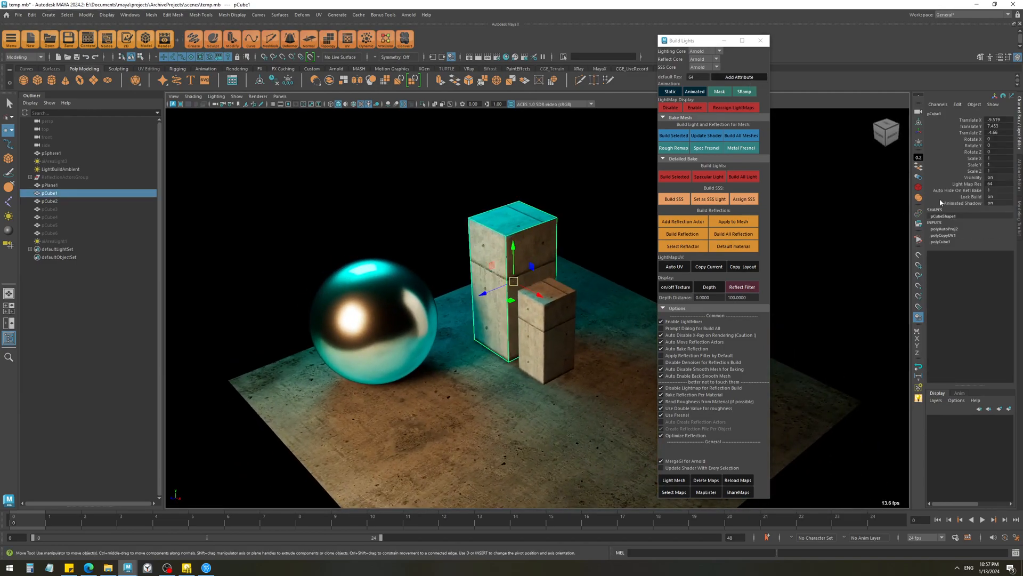
{"action": "left_click", "coordinate": [672, 136]}
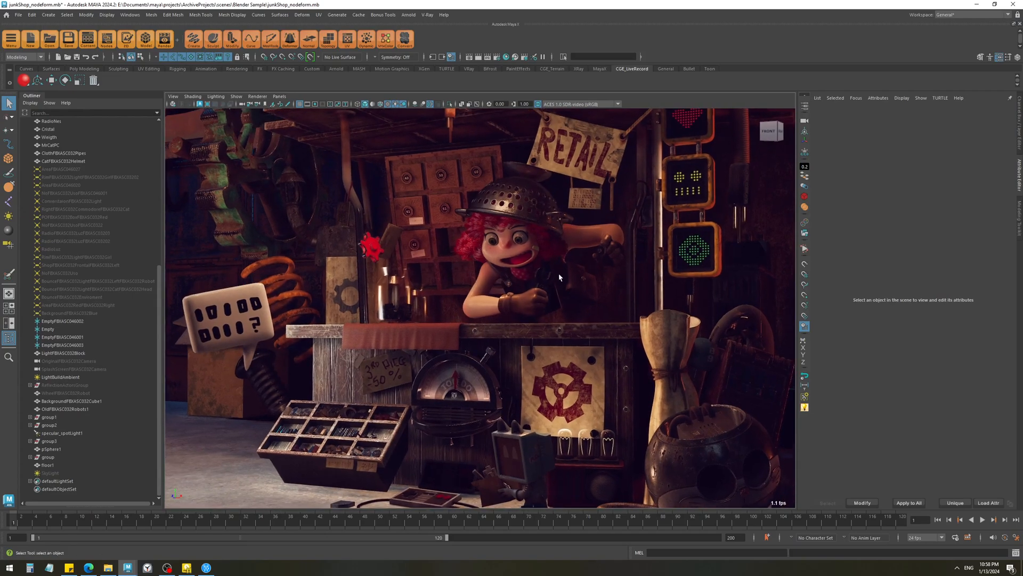
Scrub the junk shop animation forward and bring up the PotPlayer Blender render video
{"action": "left_click_drag", "start_coordinate": [560, 277], "coordinate": [528, 317]}
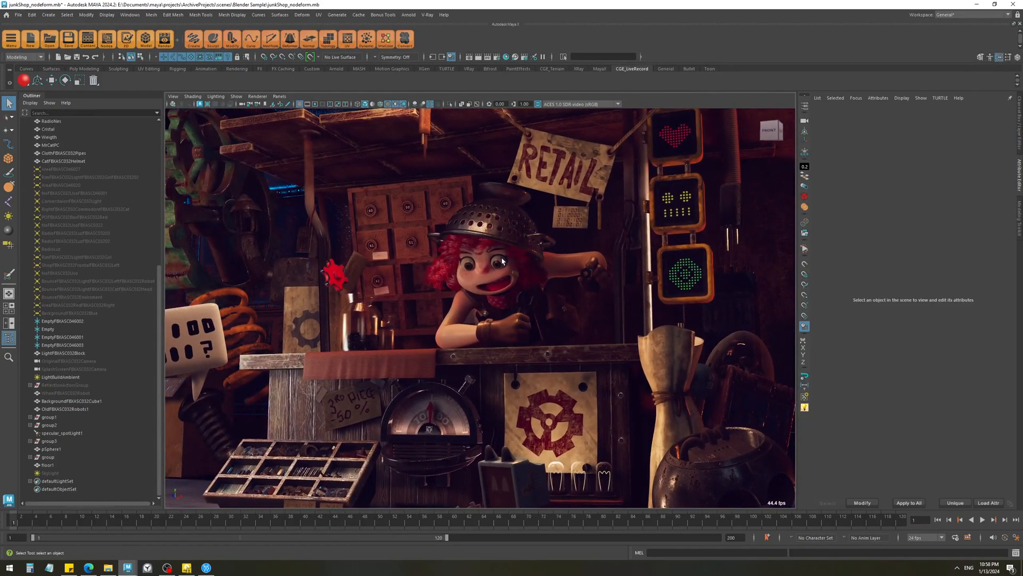
{"action": "left_click", "coordinate": [186, 565]}
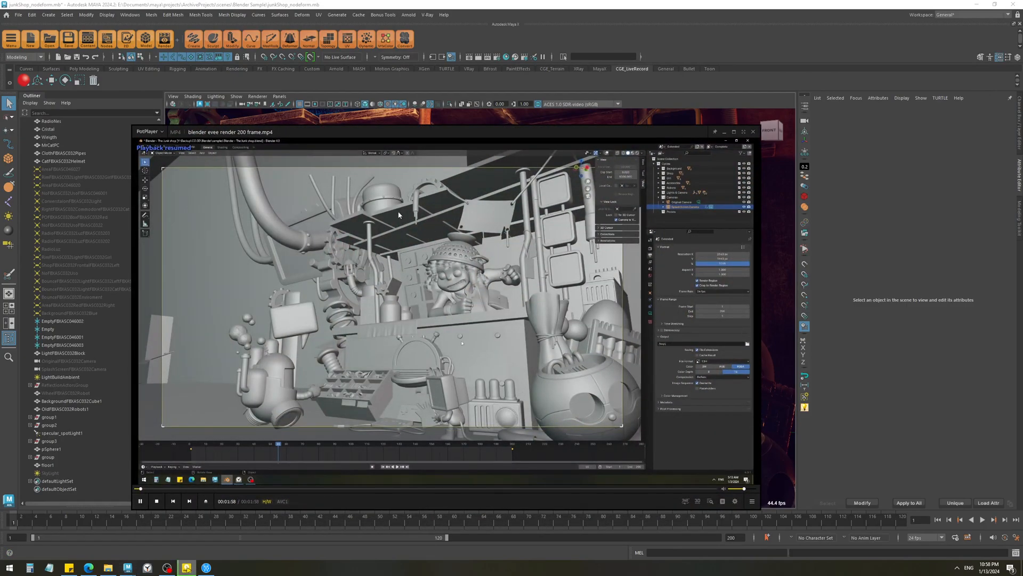
Play the Blender Eevee video at a smaller window size, then minimize PotPlayer
{"action": "left_click", "coordinate": [166, 148]}
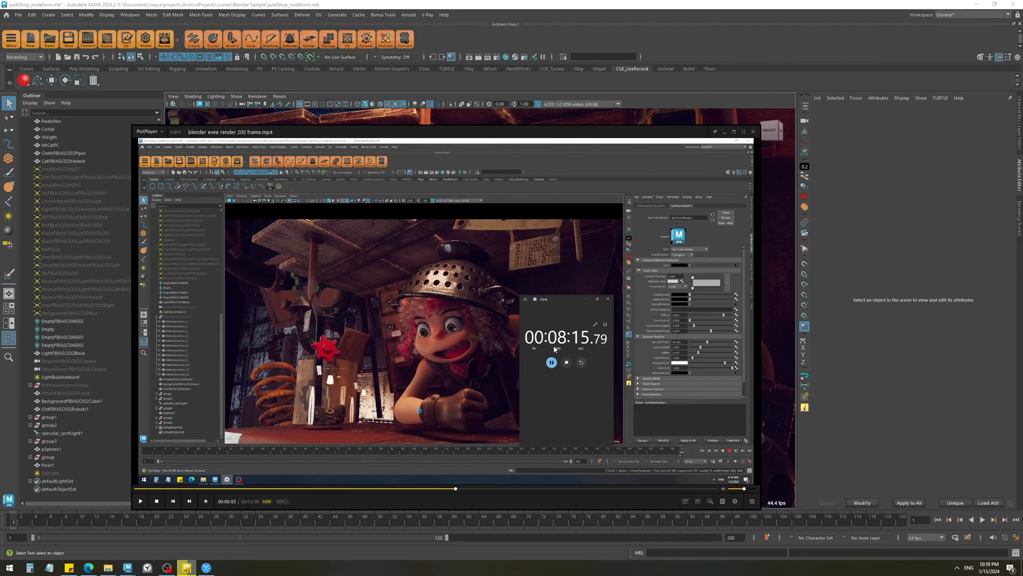
{"action": "left_click", "coordinate": [141, 501]}
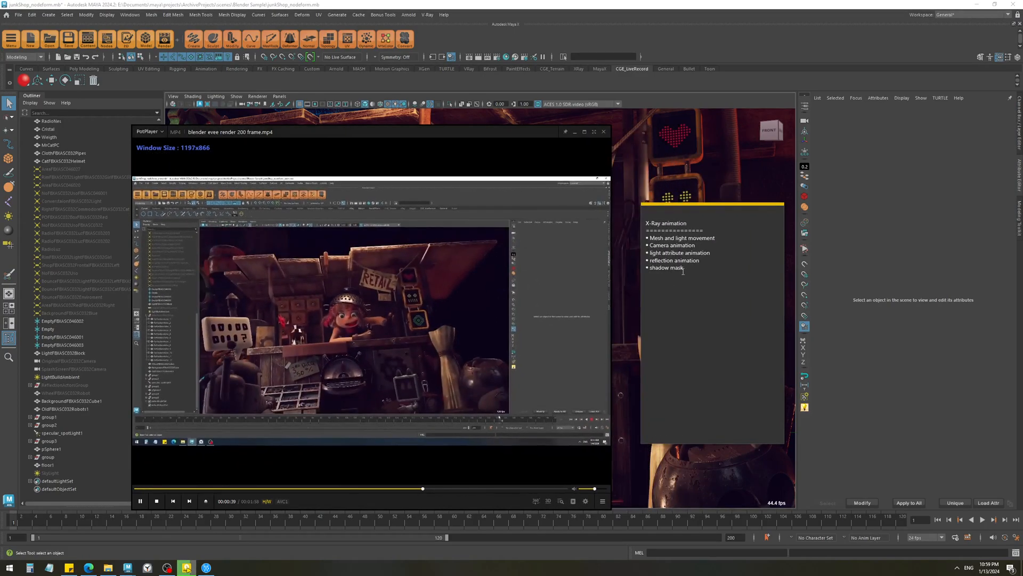
{"action": "left_click", "coordinate": [139, 501]}
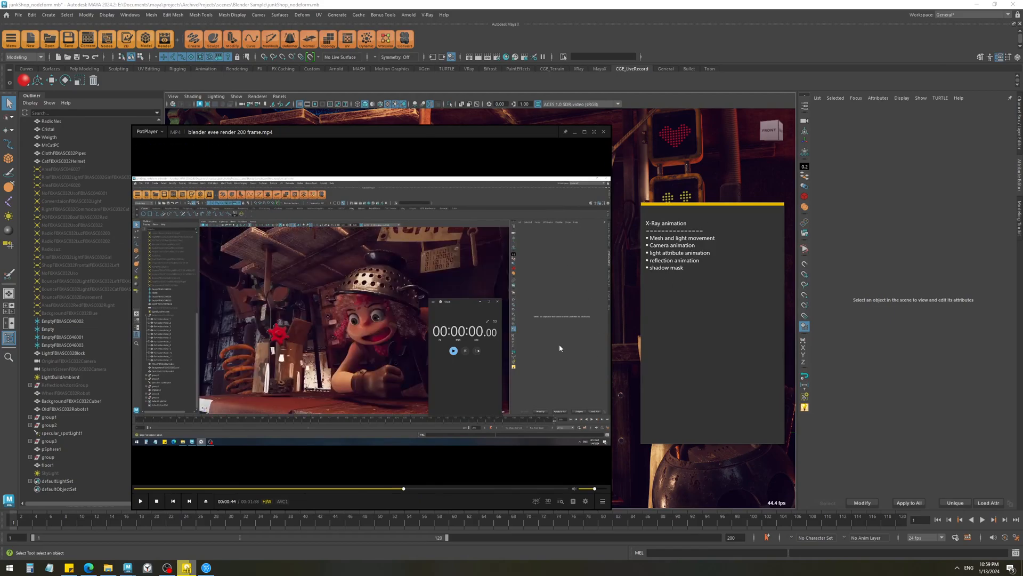
{"action": "left_click_drag", "start_coordinate": [369, 131], "coordinate": [369, 188]}
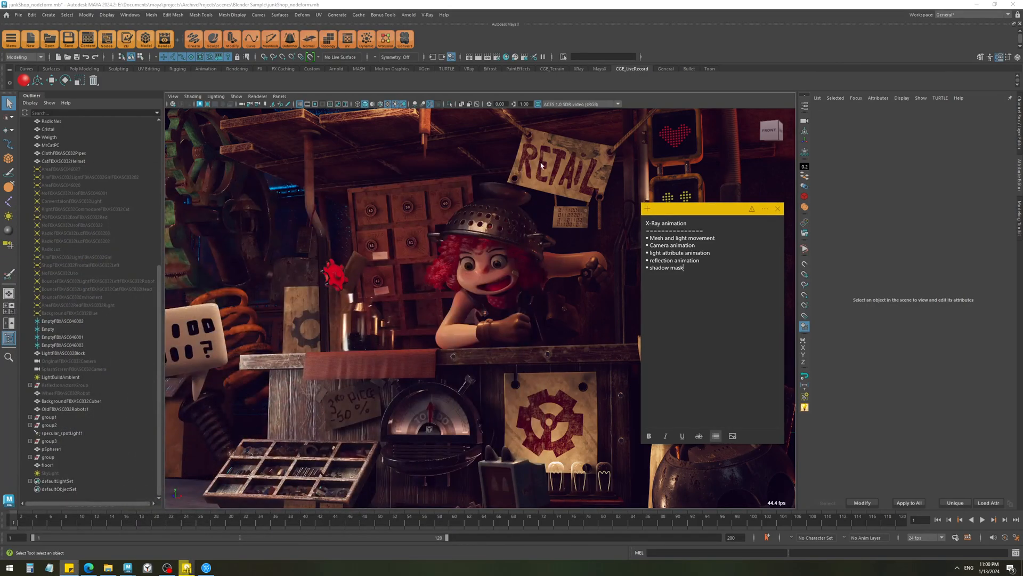
Dismiss the note in Maya and restore the PotPlayer Blender render video over the junk shop scene
{"action": "left_click", "coordinate": [777, 208]}
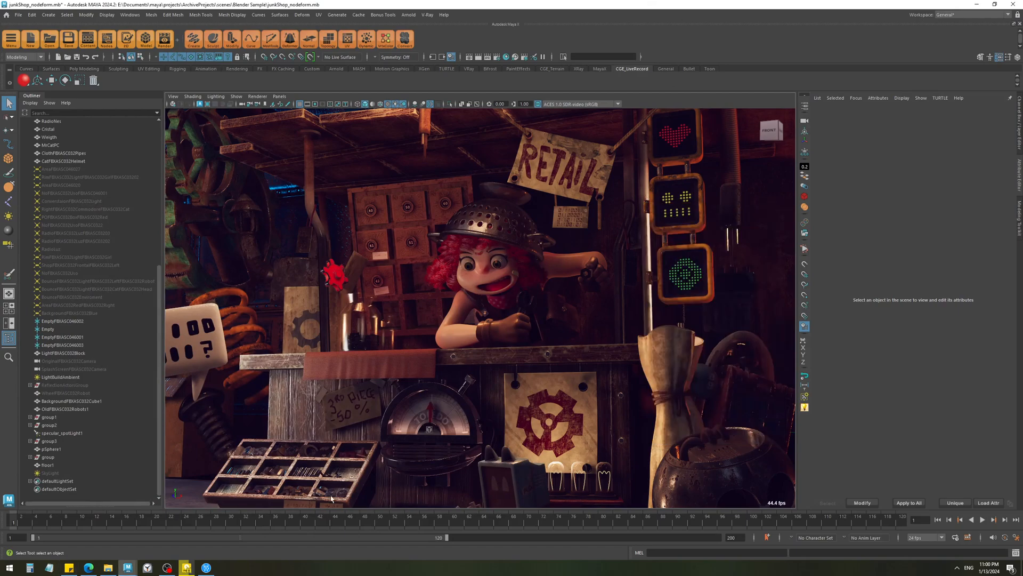
{"action": "mouse_move", "coordinate": [548, 281]}
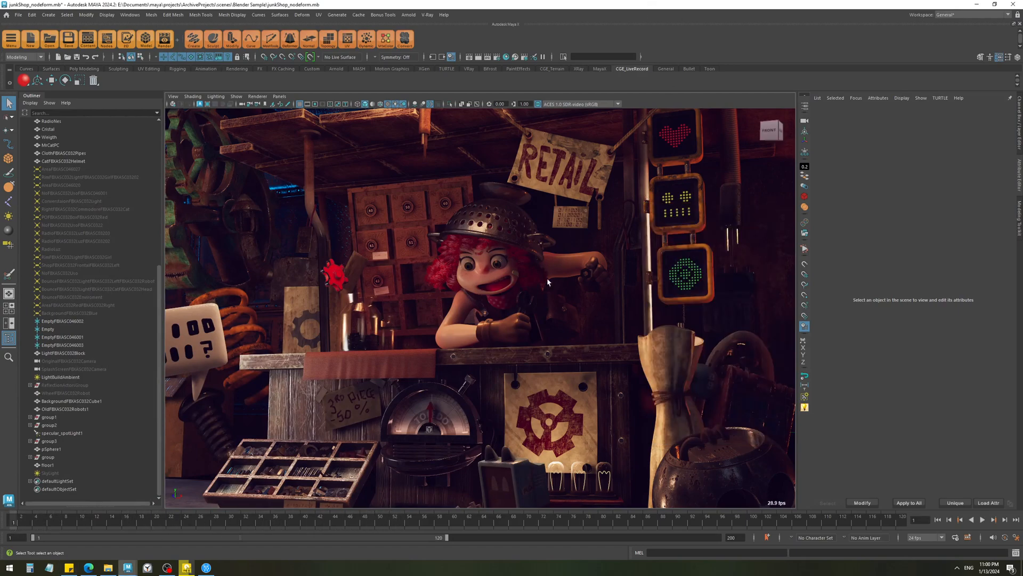
{"action": "mouse_move", "coordinate": [551, 267]}
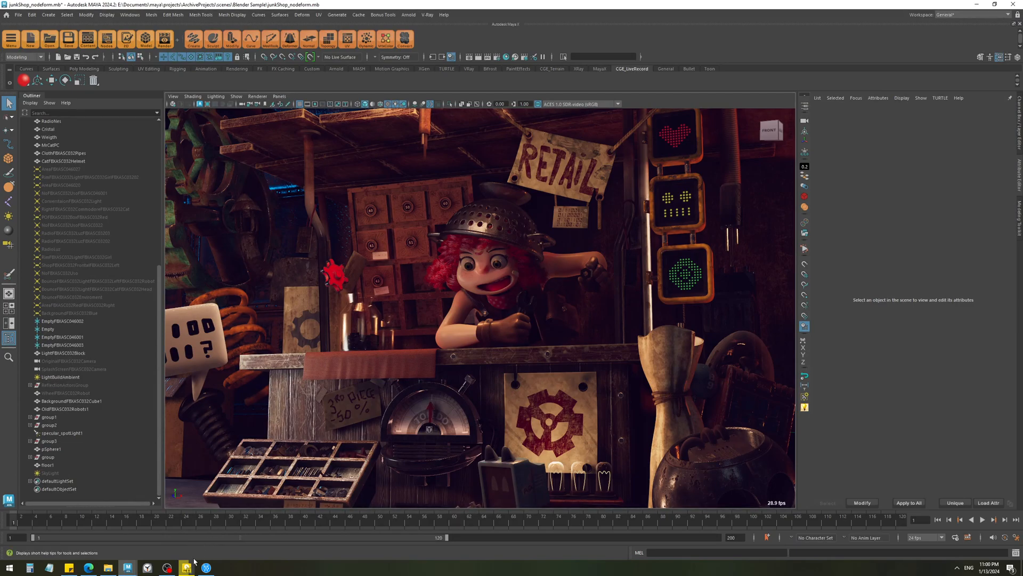
{"action": "left_click", "coordinate": [187, 566]}
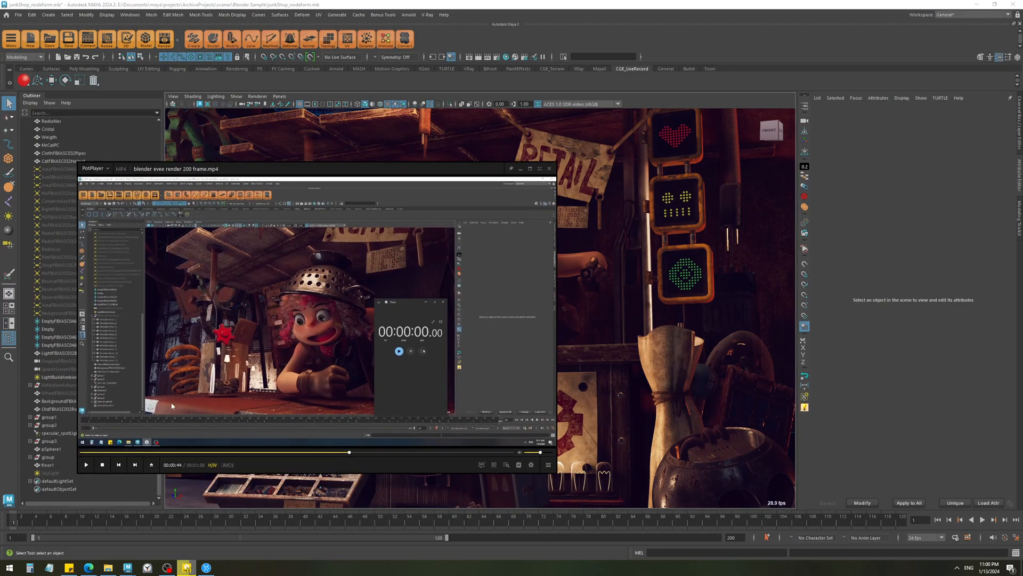
{"action": "mouse_move", "coordinate": [398, 299]}
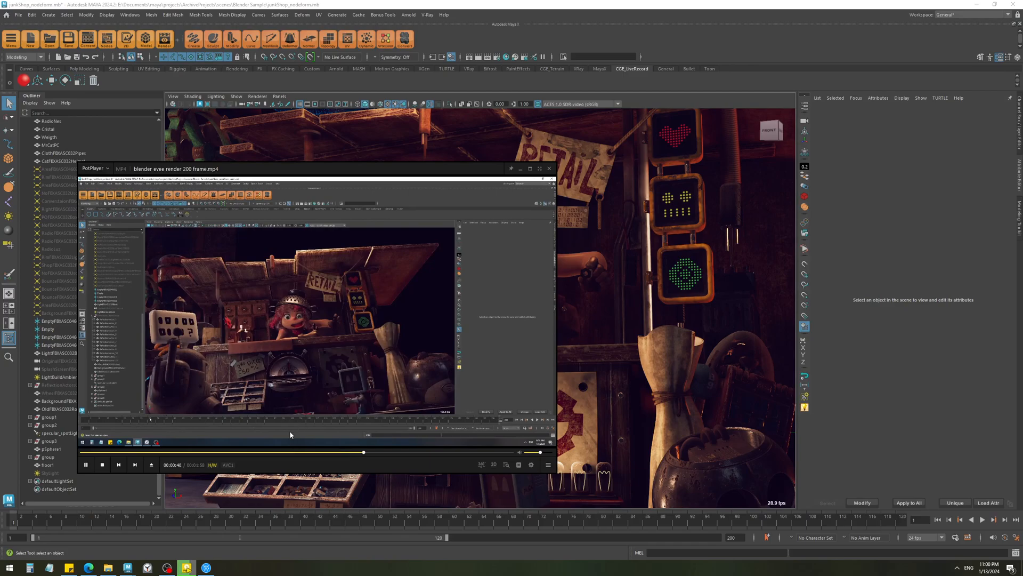
Scrub forward through the Blender render video, let it play, then minimize PotPlayer back to Maya
{"action": "left_click_drag", "start_coordinate": [363, 452], "coordinate": [375, 452]}
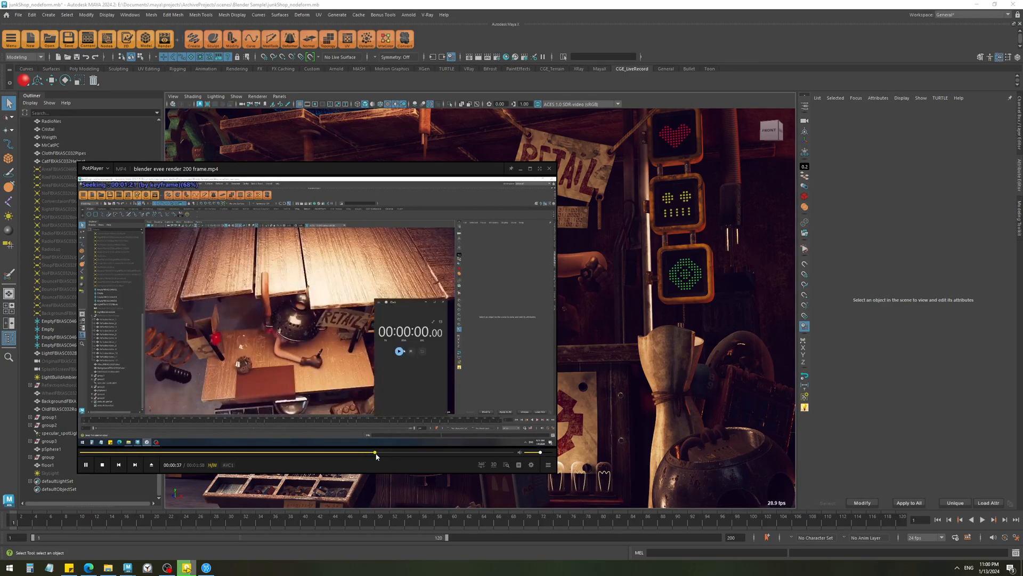
{"action": "left_click_drag", "start_coordinate": [374, 452], "coordinate": [408, 452]}
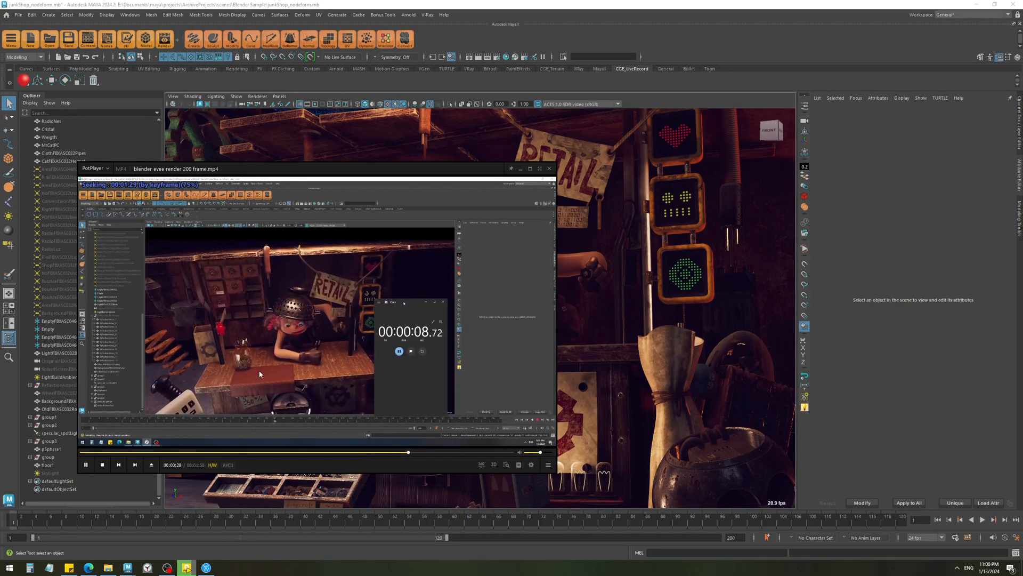
{"action": "left_click", "coordinate": [449, 451]}
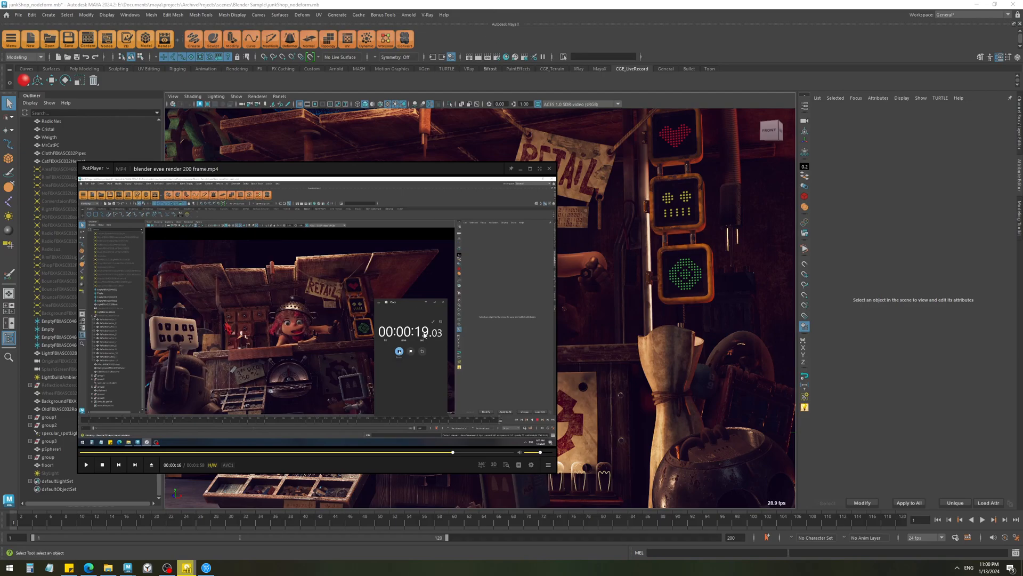
{"action": "mouse_move", "coordinate": [434, 344]}
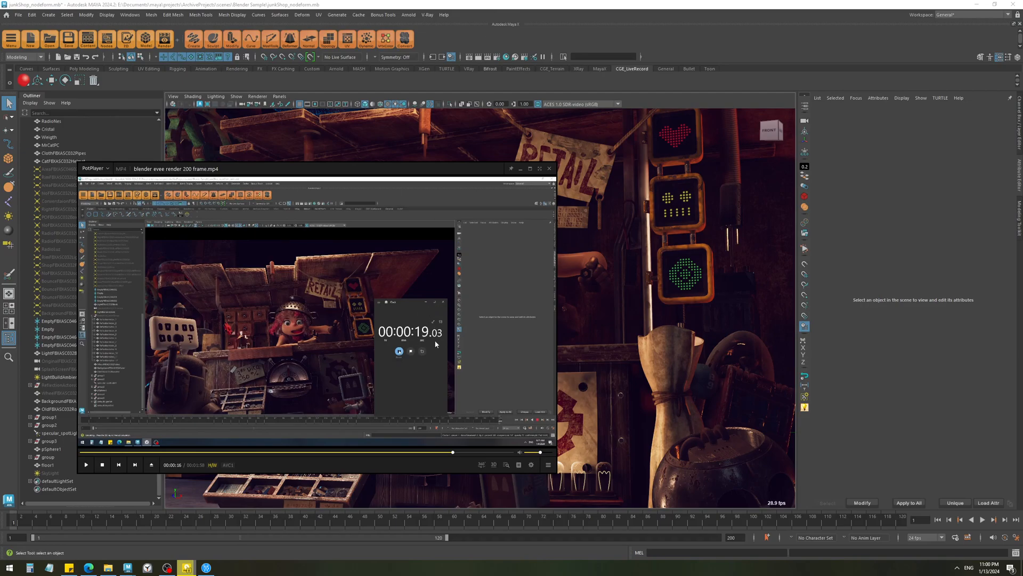
{"action": "left_click", "coordinate": [549, 169]}
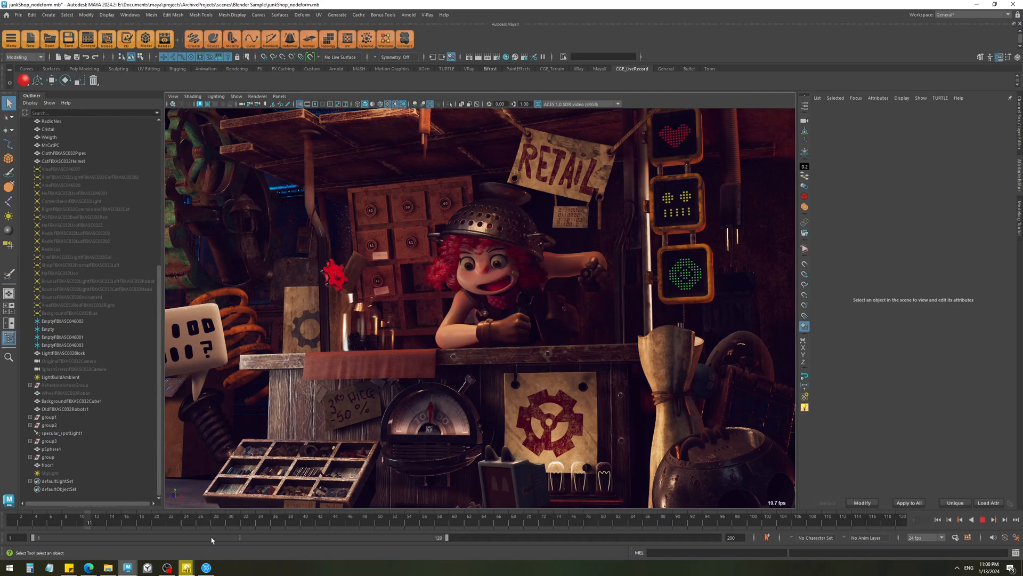